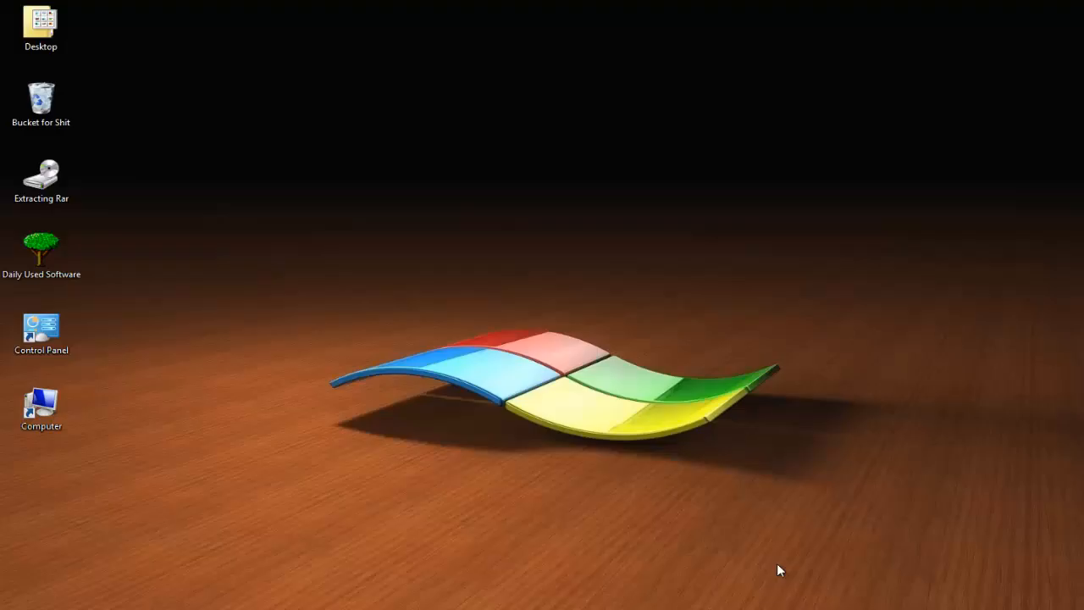
mouse_move(755, 445)
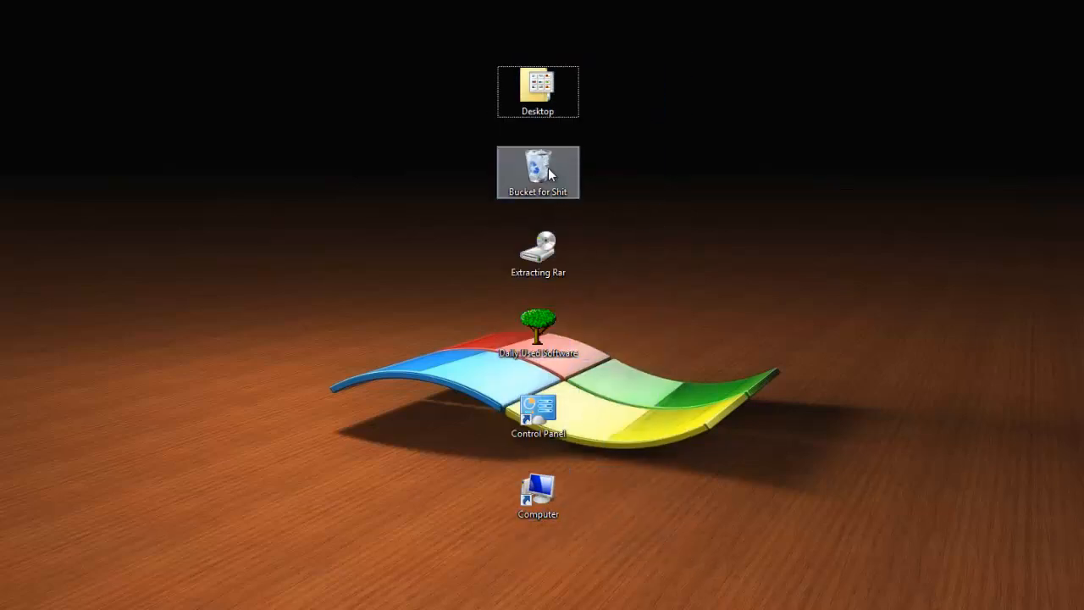
Drag the Control Panel and Computer icons lower on the desktop, widening the gap below the fourth icon.
left_click(405, 468)
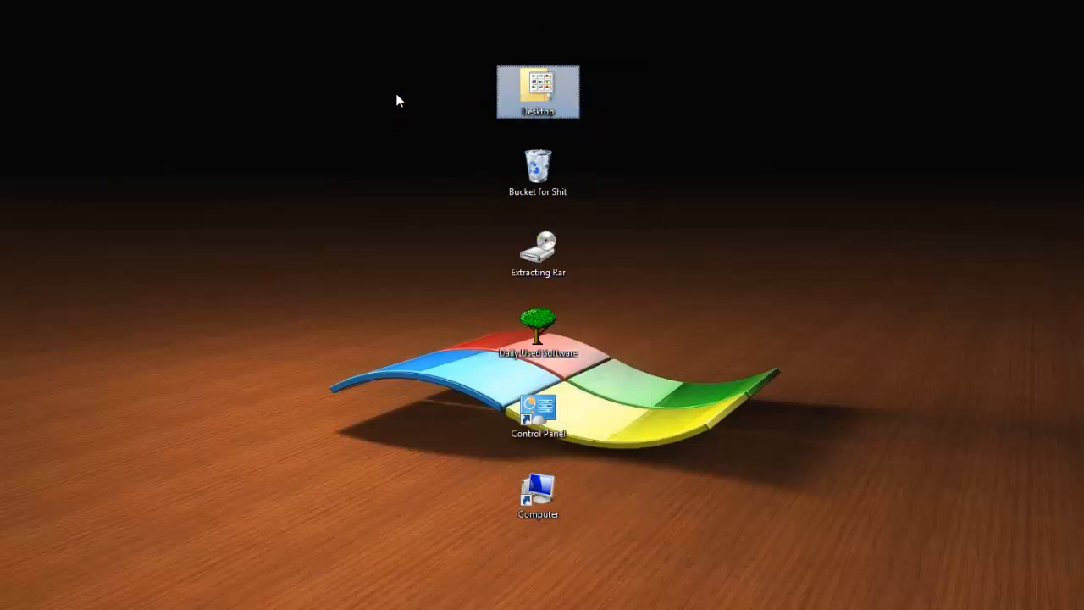
left_click_drag(398, 100, 691, 115)
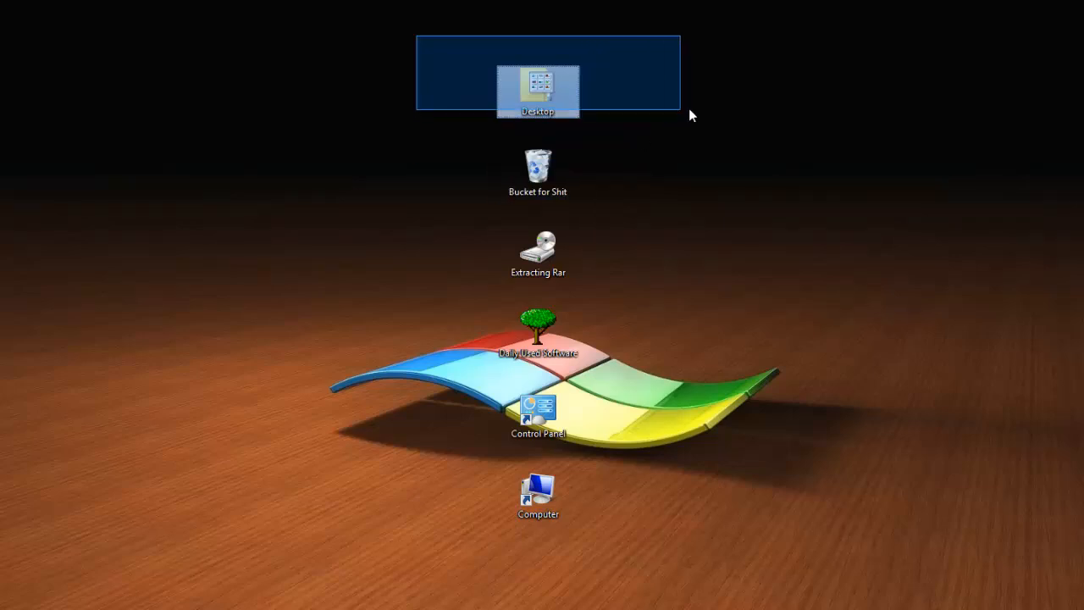
left_click(538, 253)
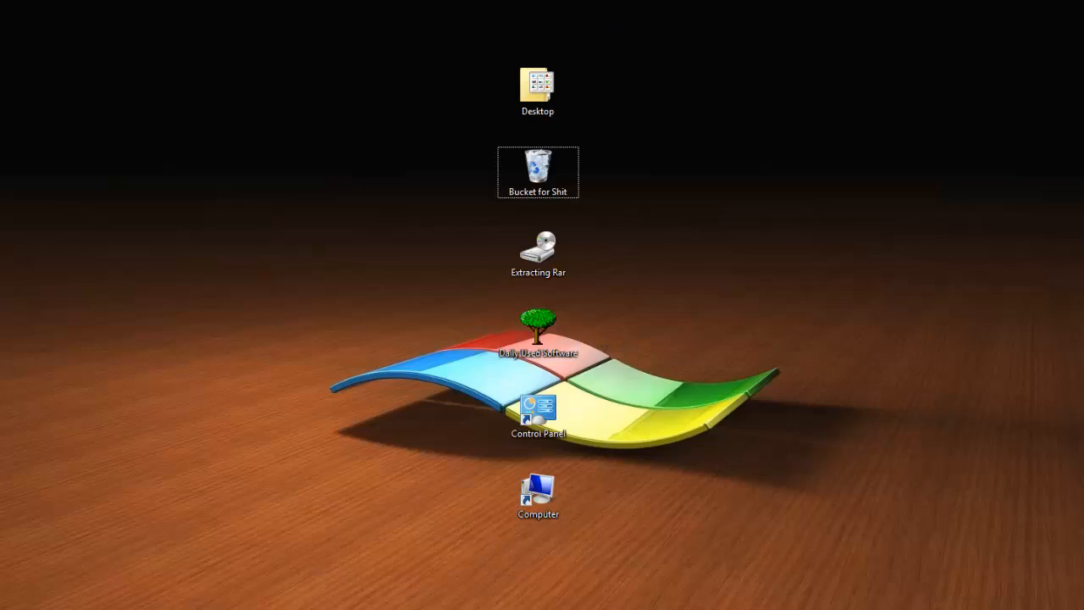
Select the Daily Used Software folder on the desktop.
left_click(539, 339)
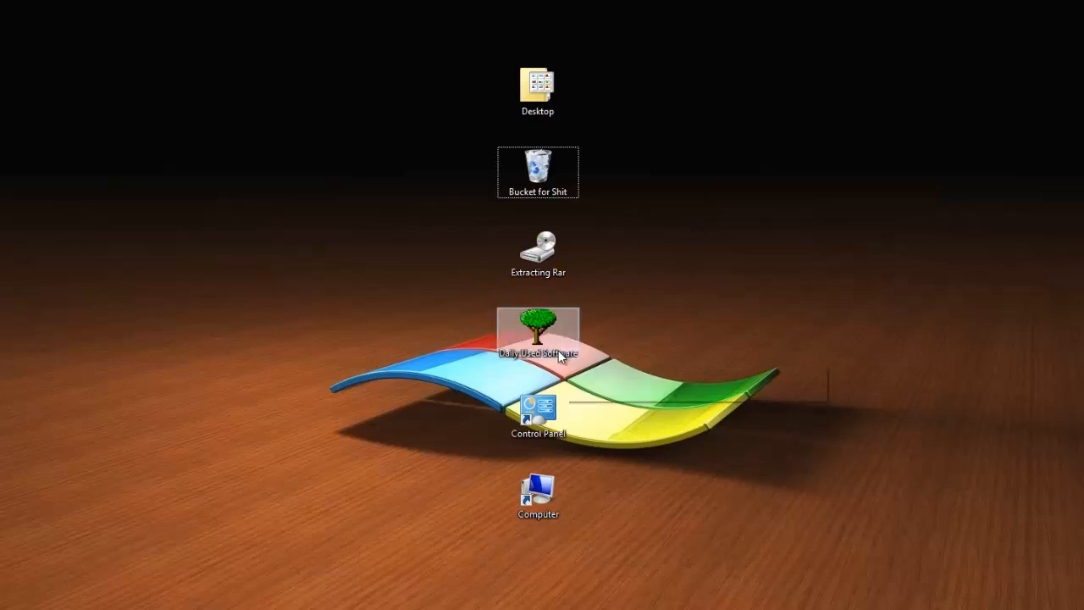
mouse_move(538, 351)
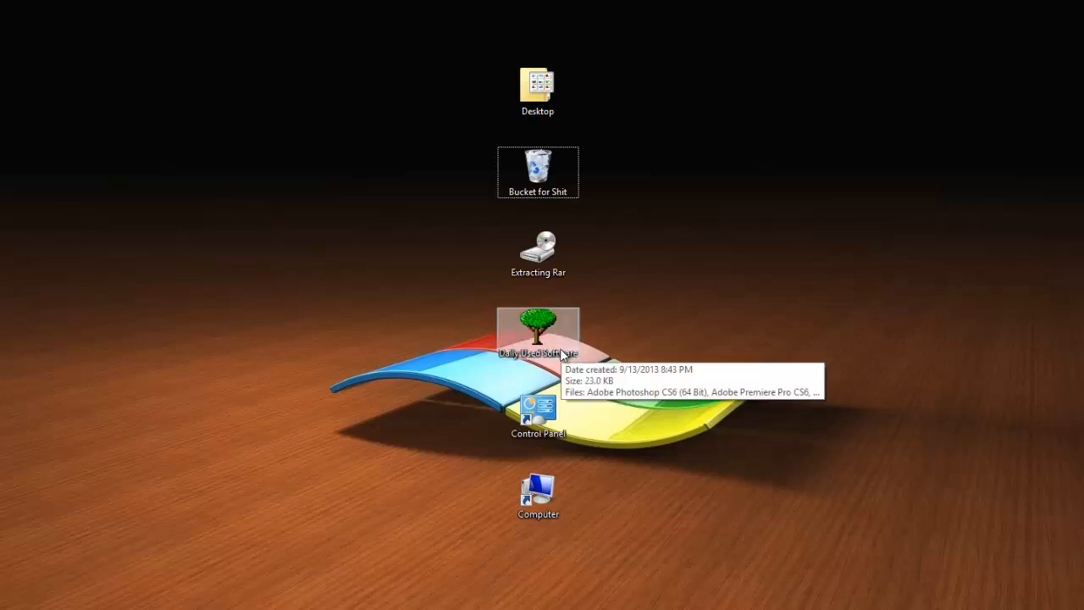
mouse_move(552, 335)
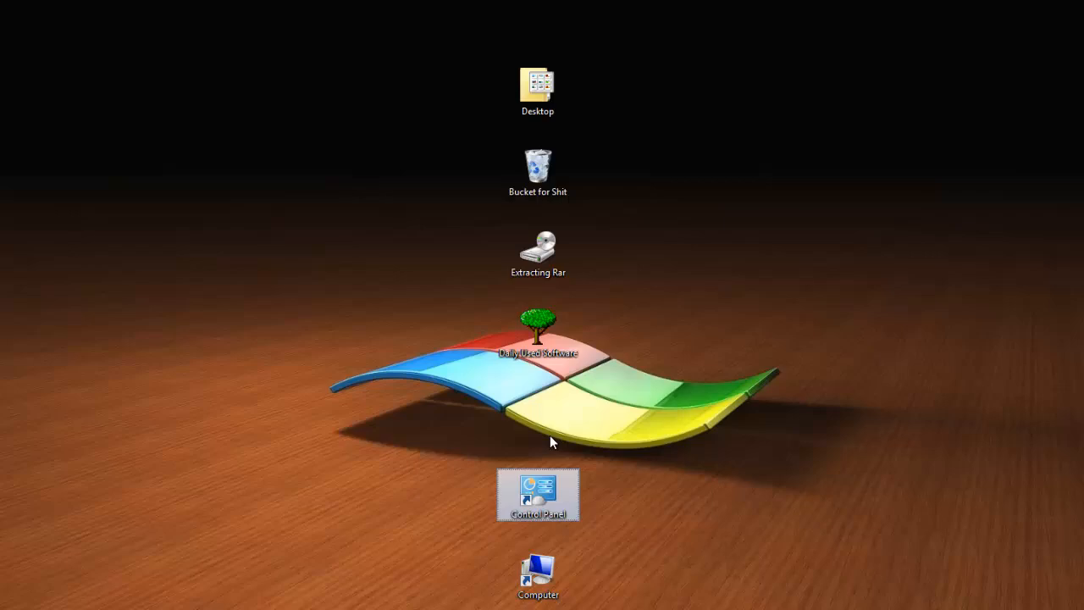
left_click(538, 330)
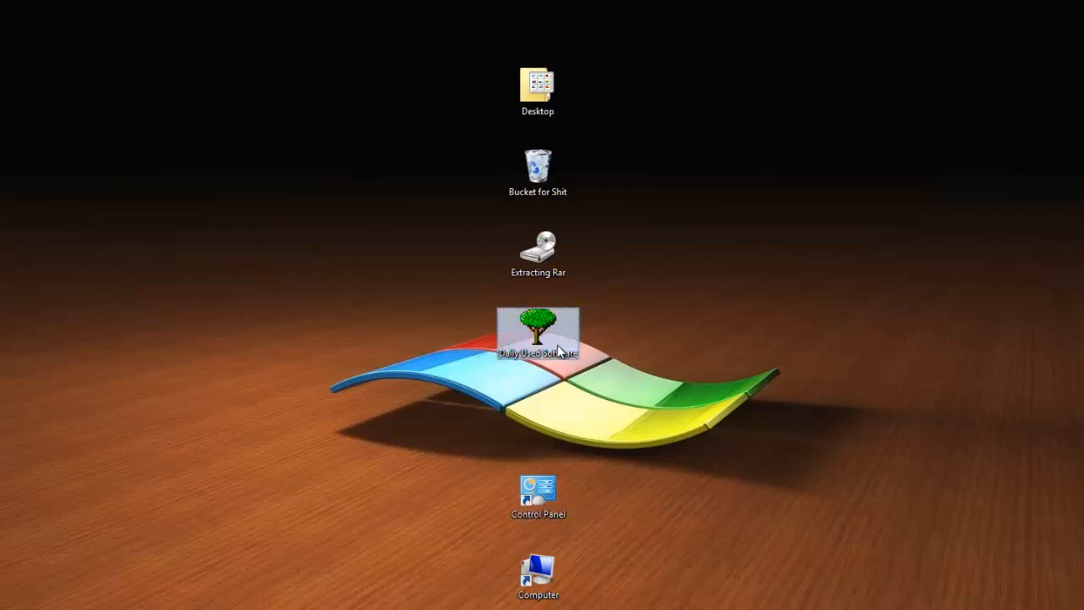
Open the Daily Used Software folder and maximize its window to show all 14 shortcuts.
double_click(539, 330)
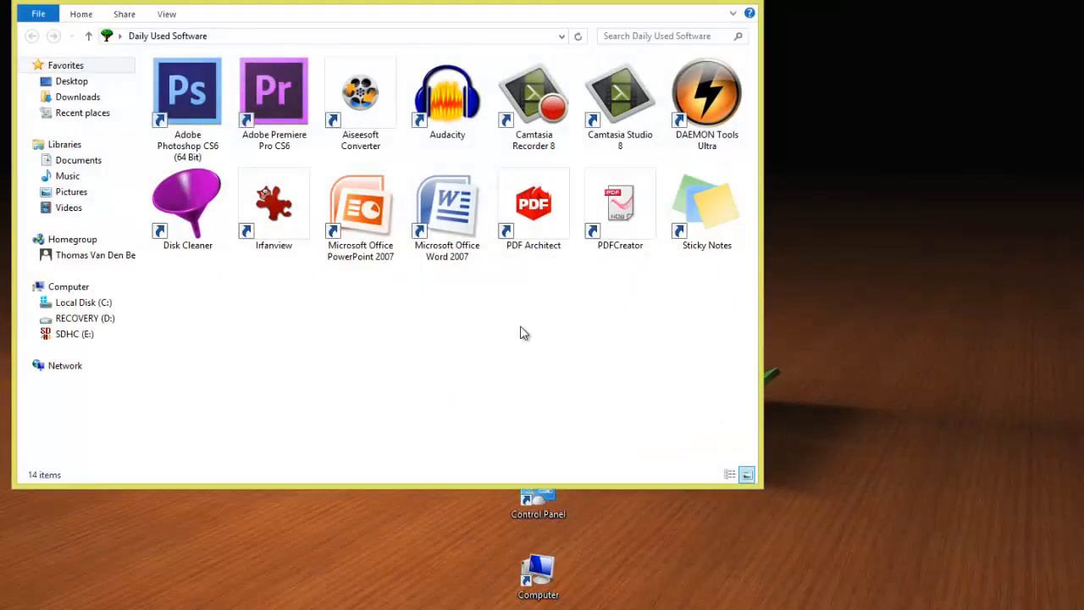
left_click(745, 474)
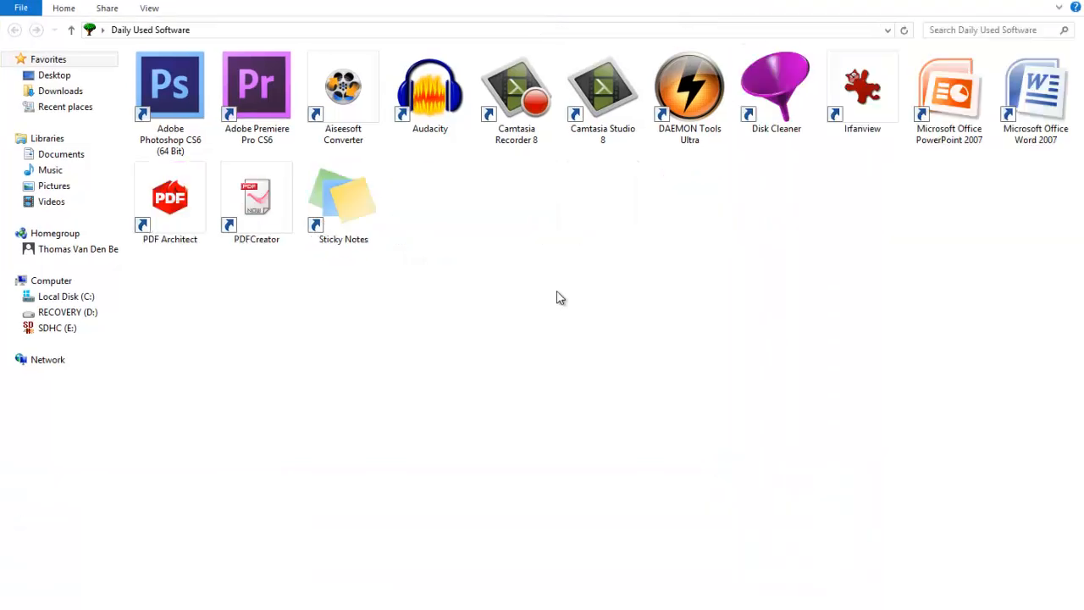
left_click(257, 85)
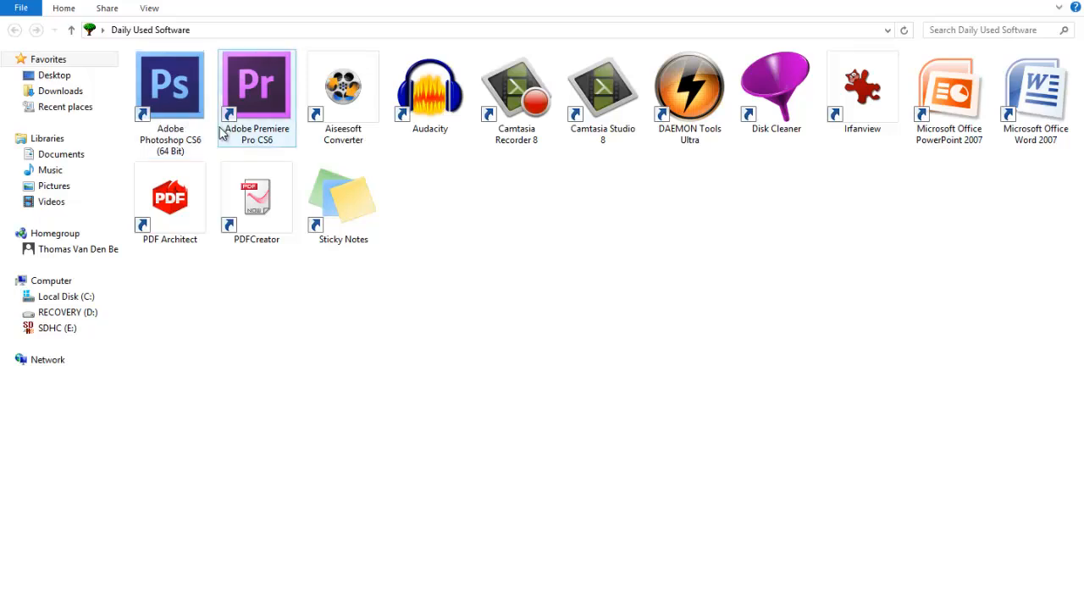
Select the Adobe Photoshop CS6 and Aiseesoft shortcuts in the folder.
left_click(169, 85)
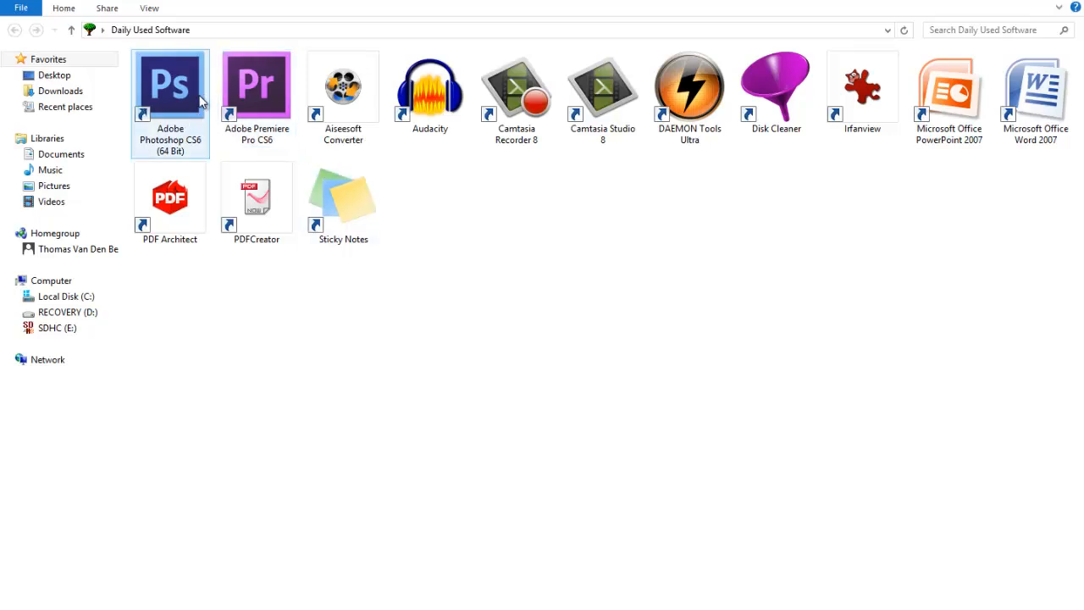
mouse_move(195, 88)
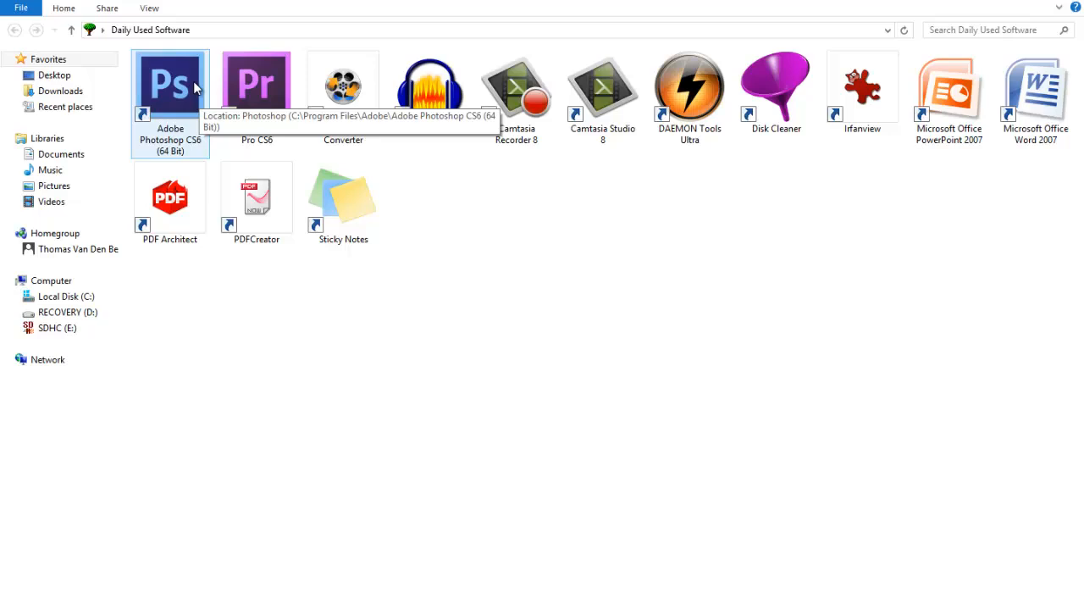
mouse_move(186, 100)
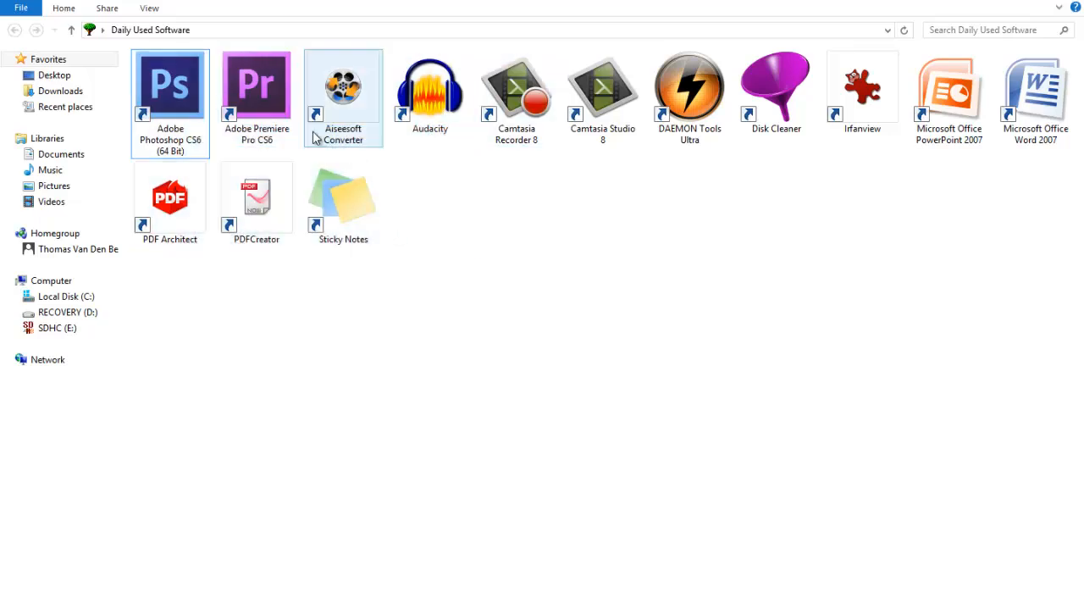
left_click(342, 195)
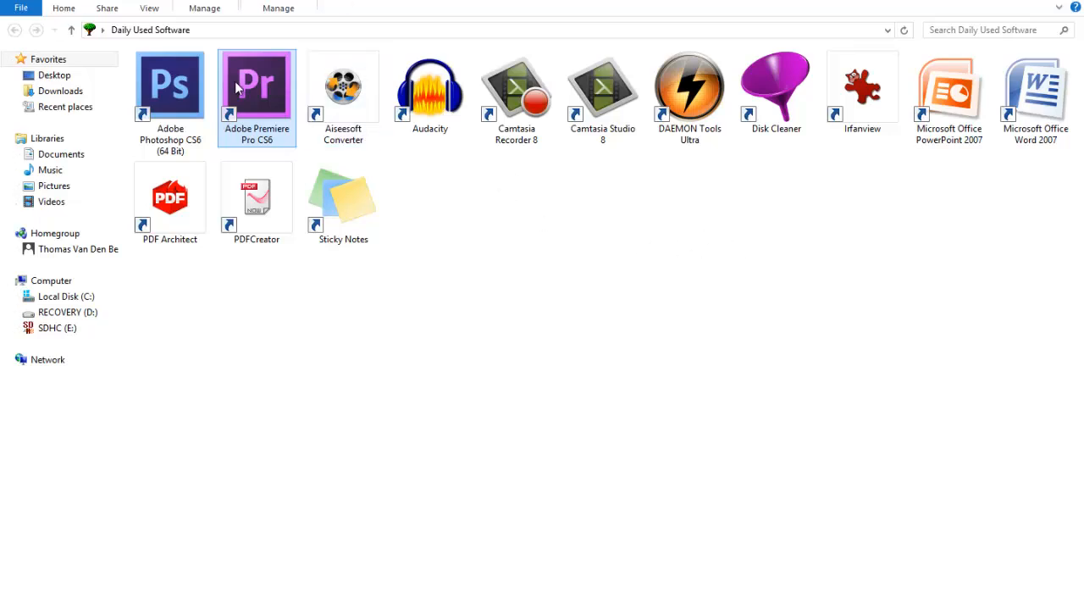
mouse_move(610, 349)
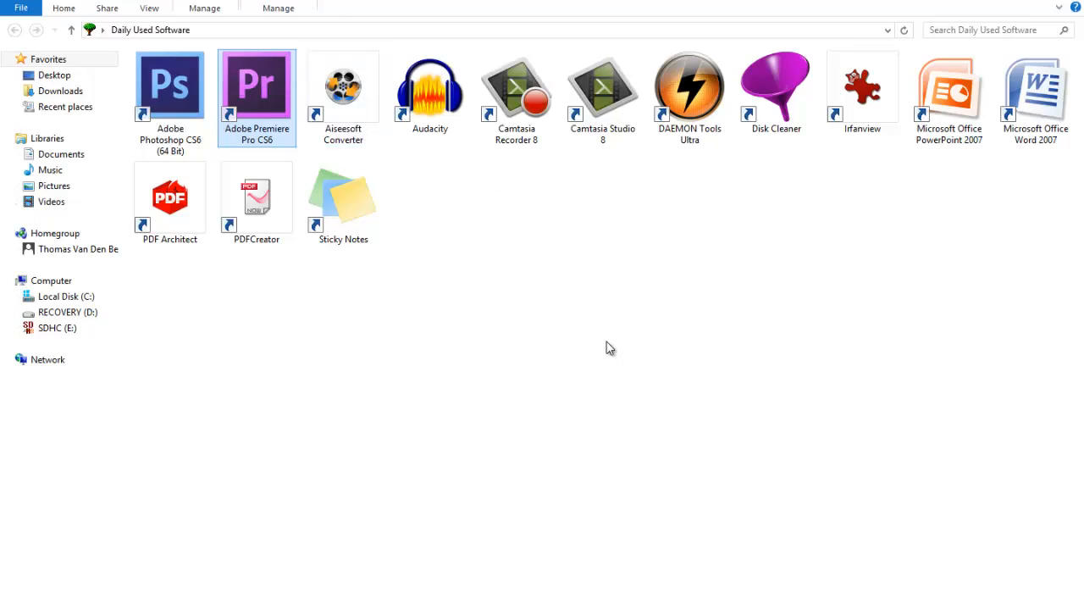
mouse_move(569, 389)
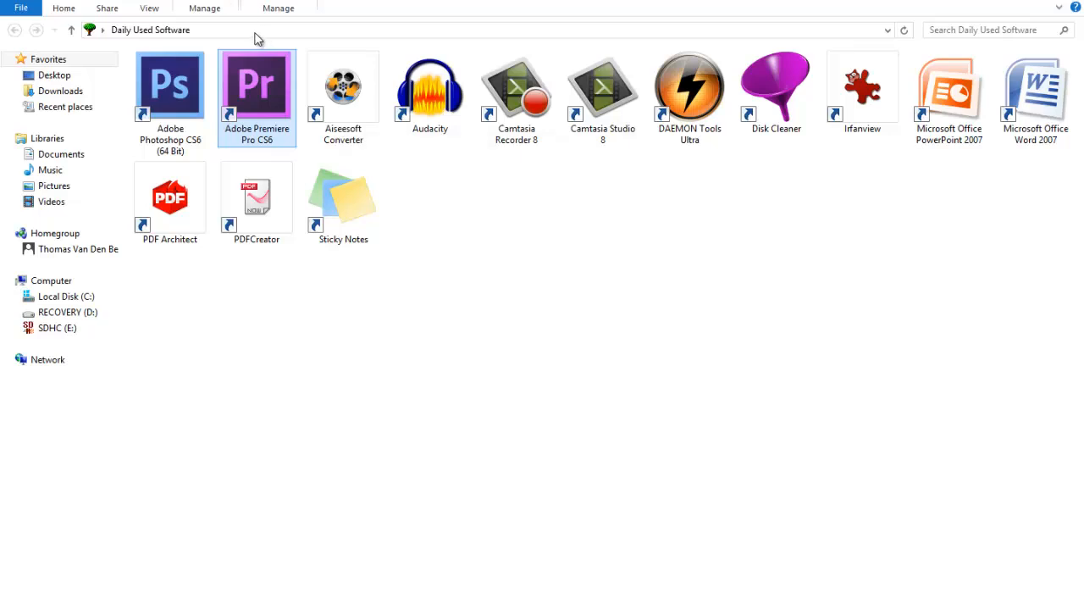
mouse_move(263, 88)
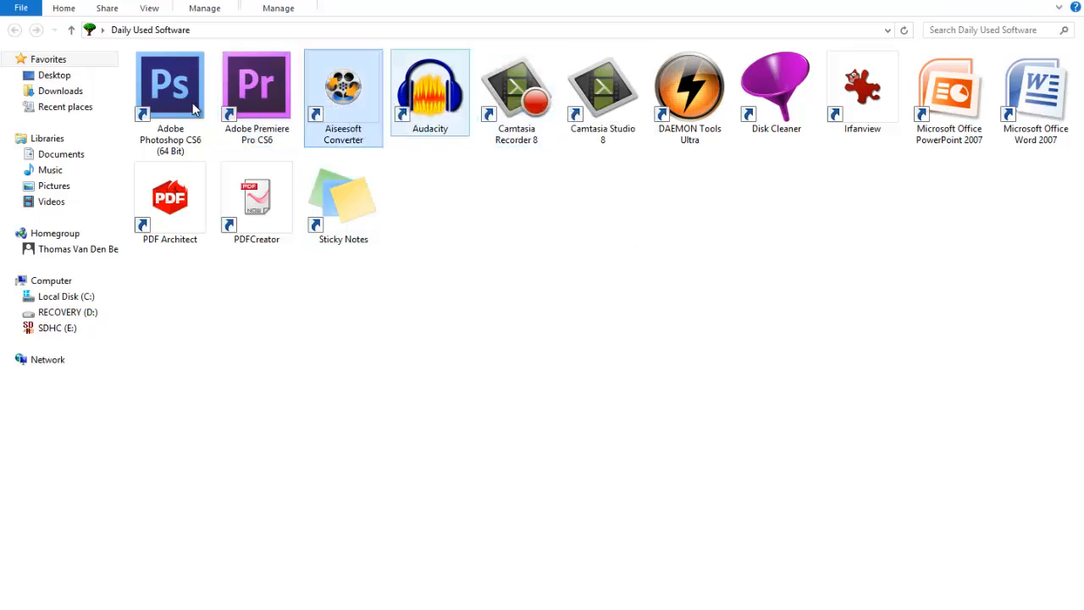
double_click(342, 85)
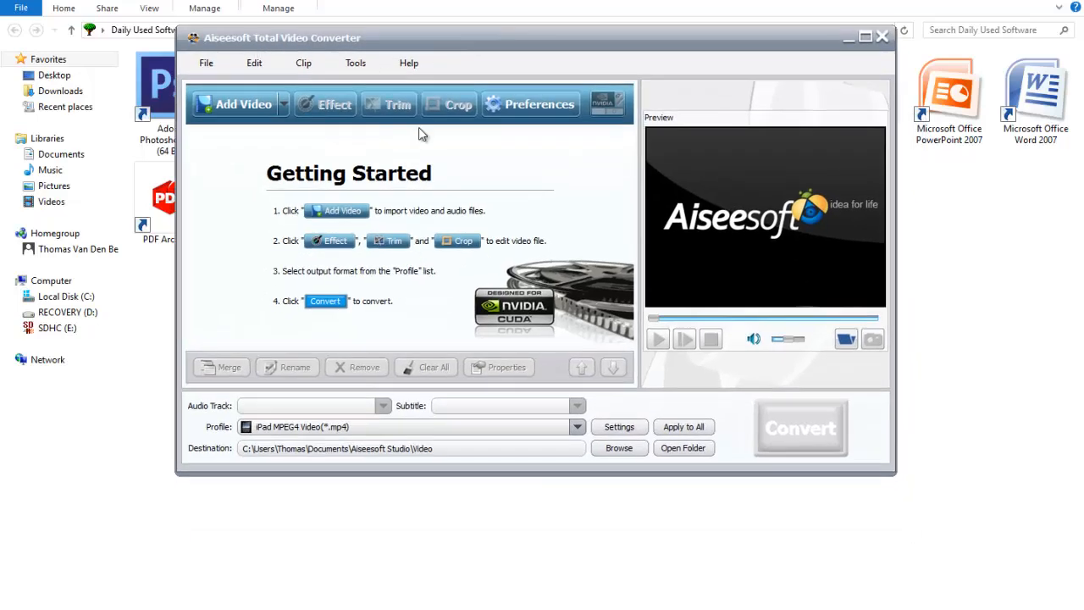
mouse_move(281, 188)
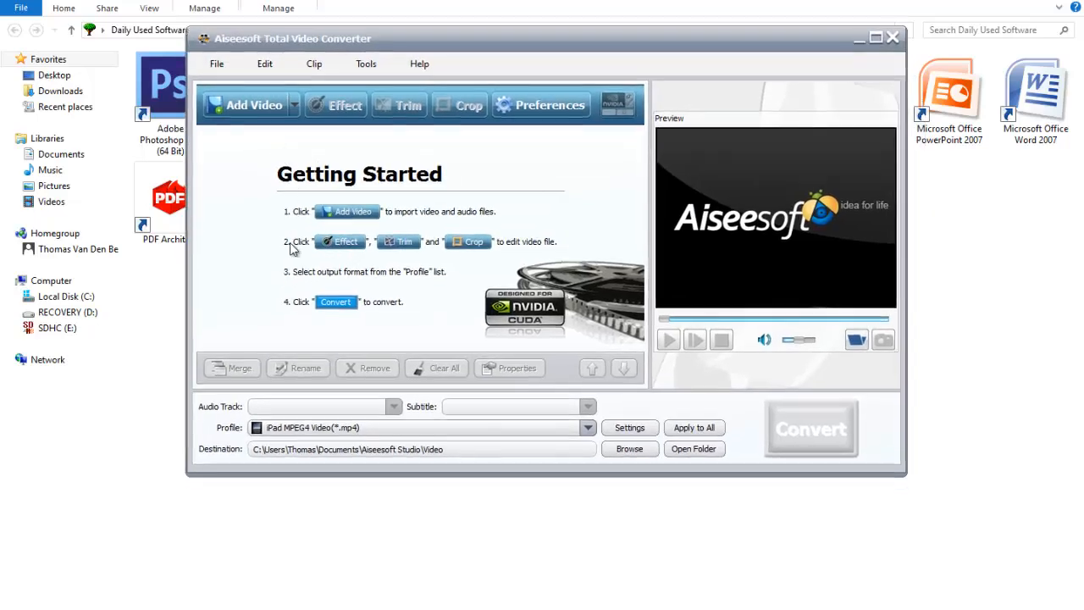
left_click(588, 427)
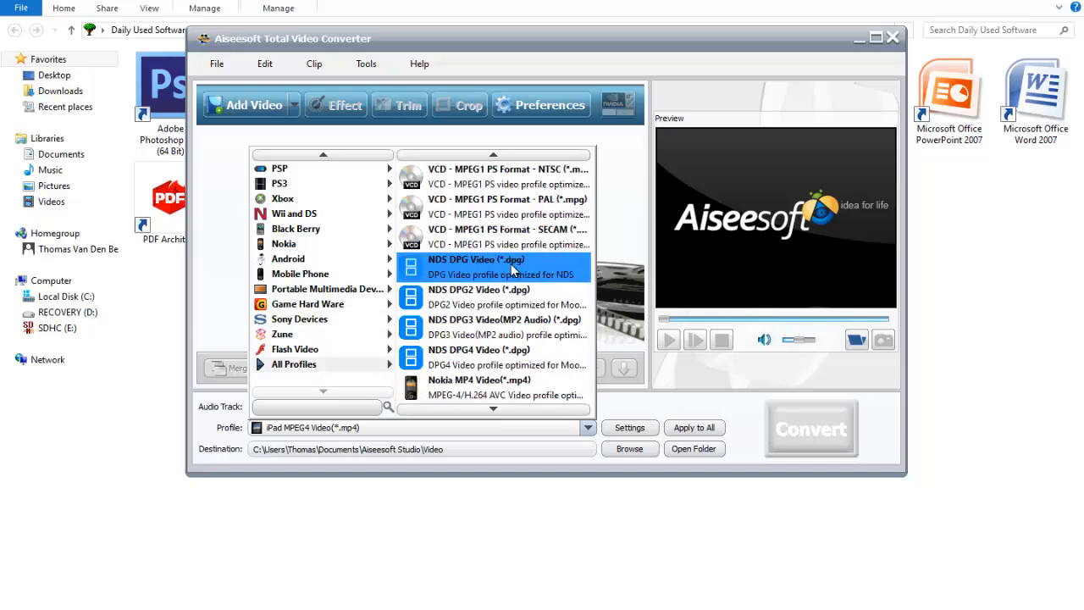
left_click(891, 37)
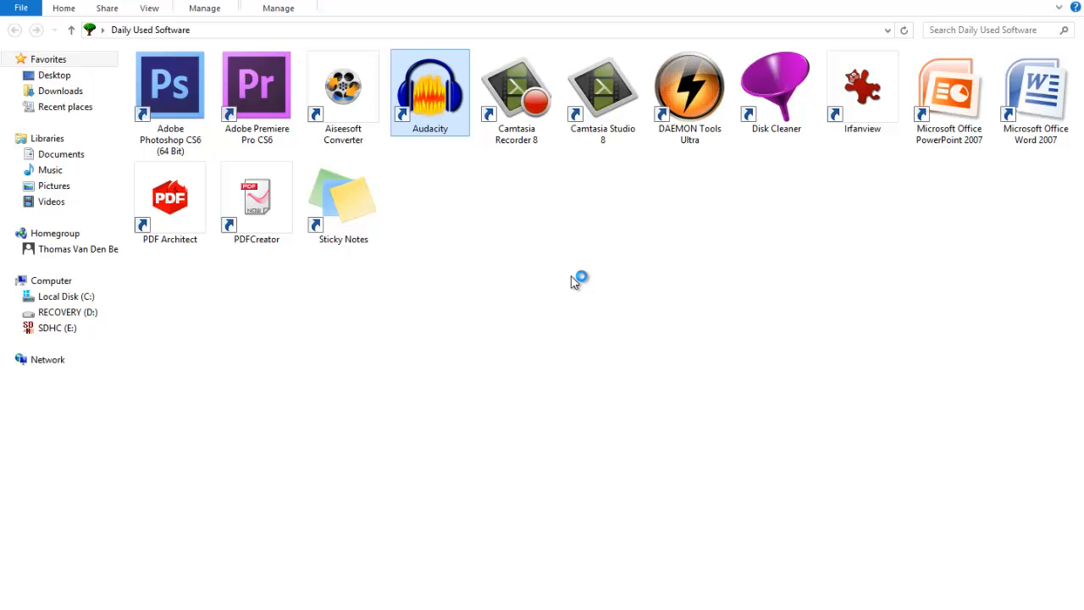
mouse_move(574, 282)
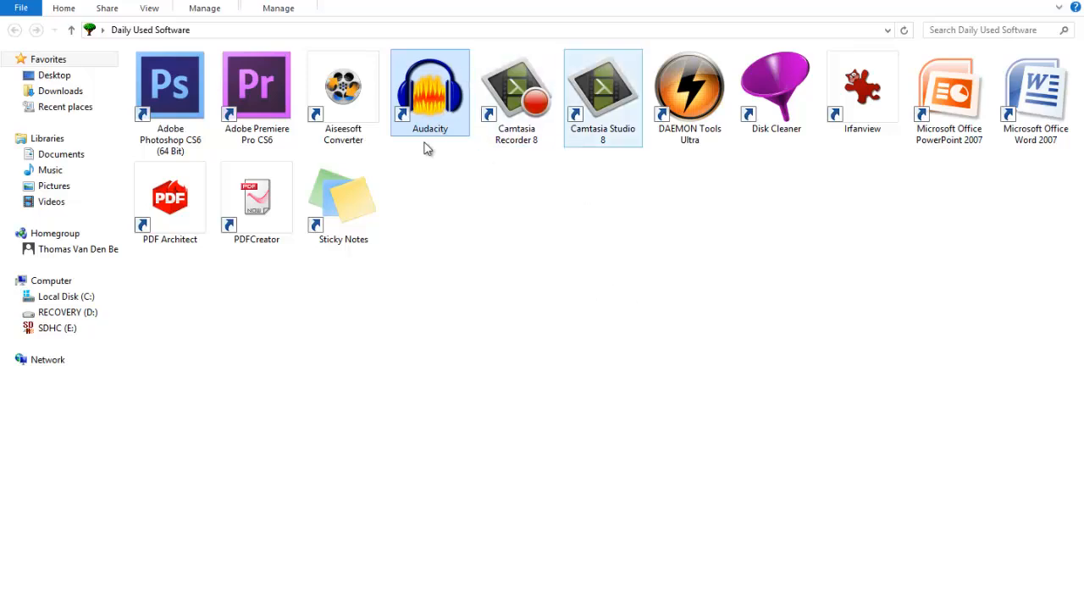
left_click(672, 218)
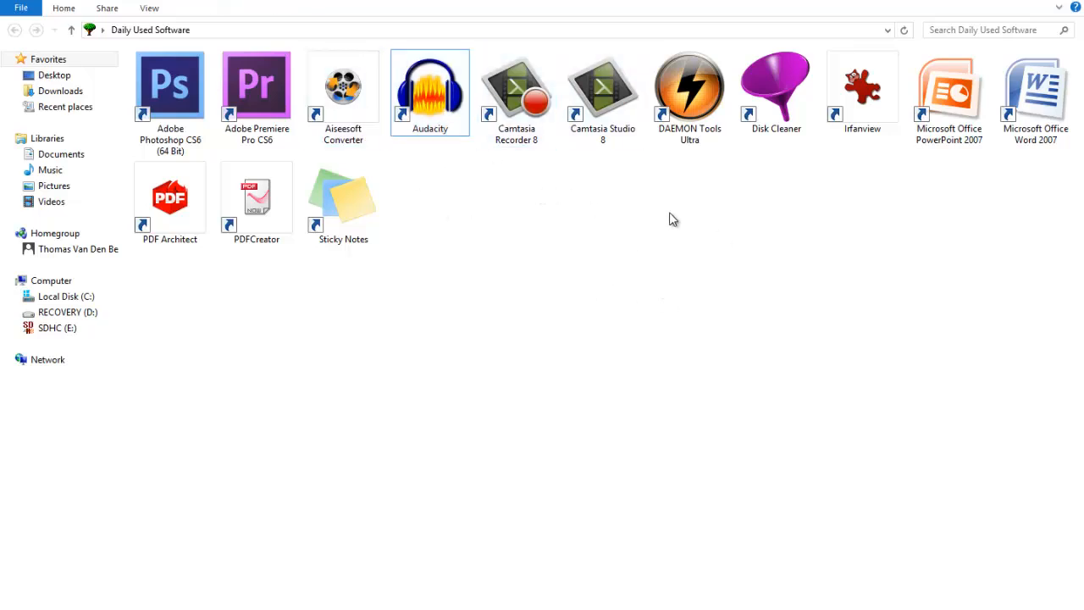
left_click(603, 85)
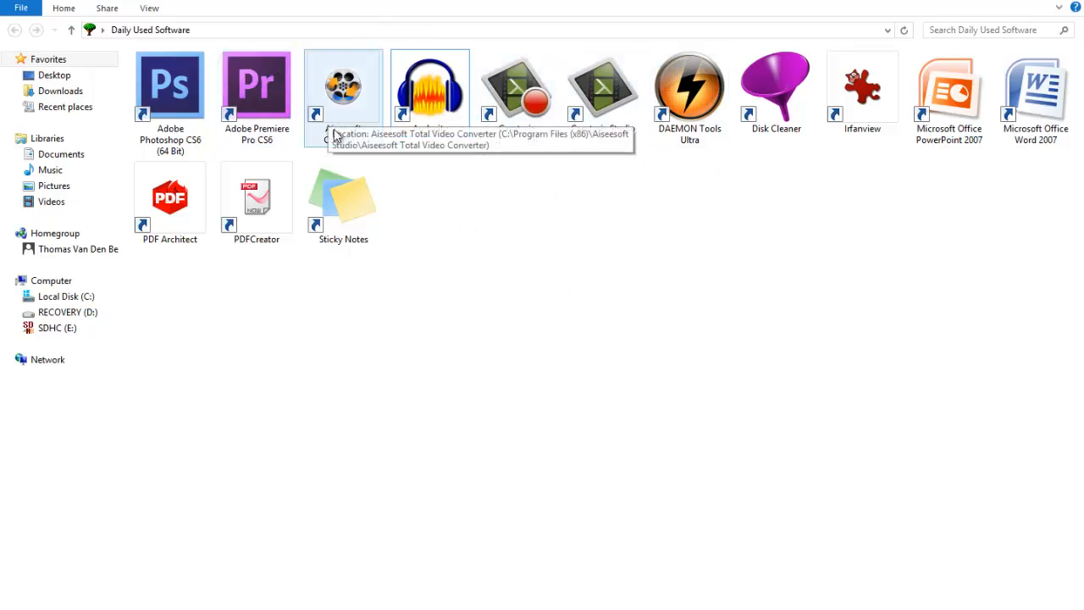
double_click(430, 85)
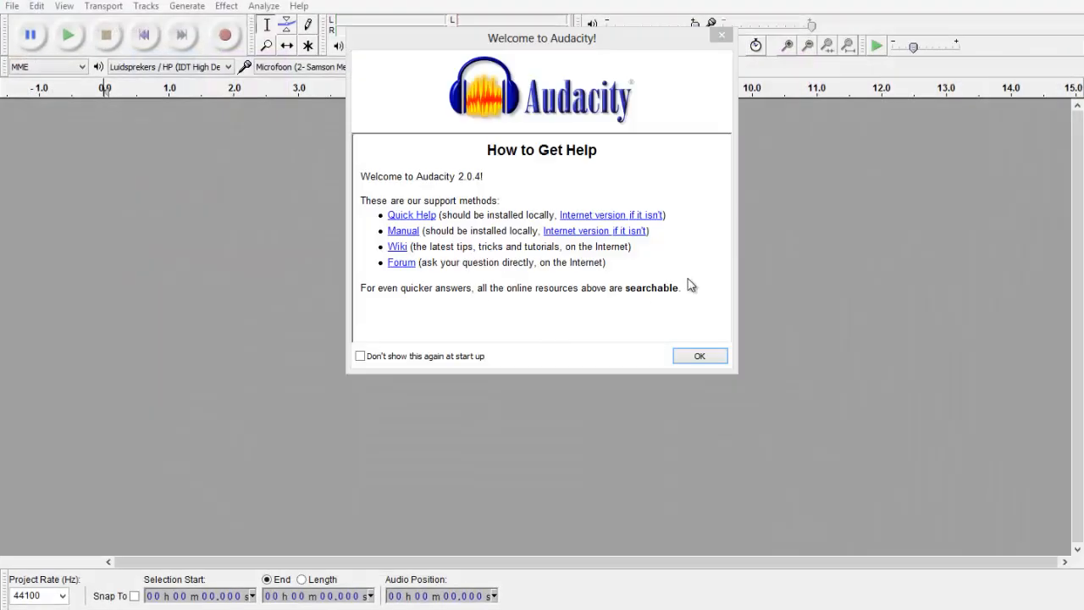
left_click(697, 356)
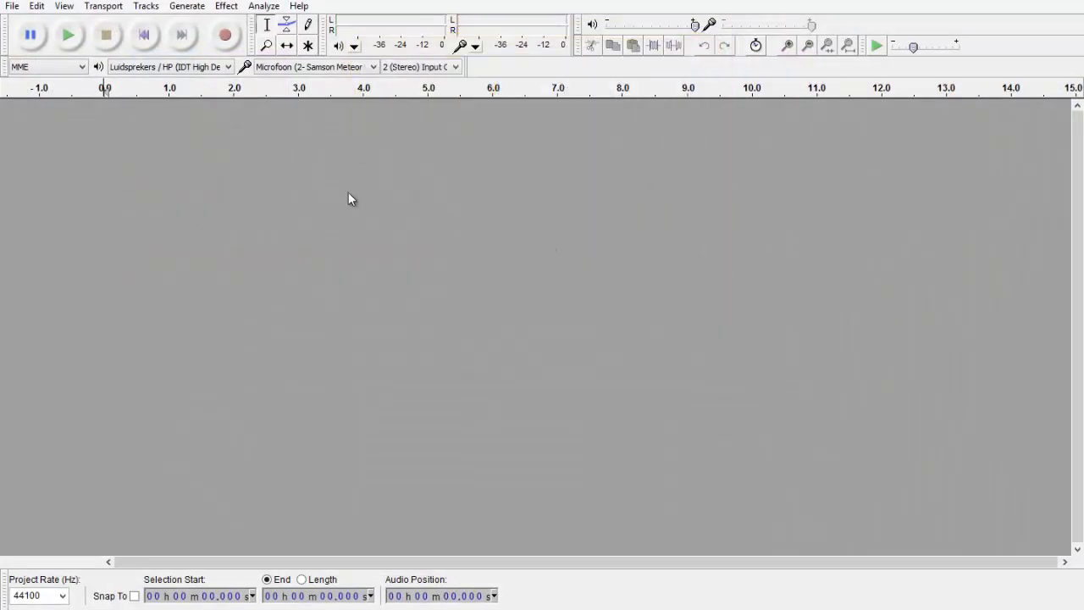
mouse_move(581, 454)
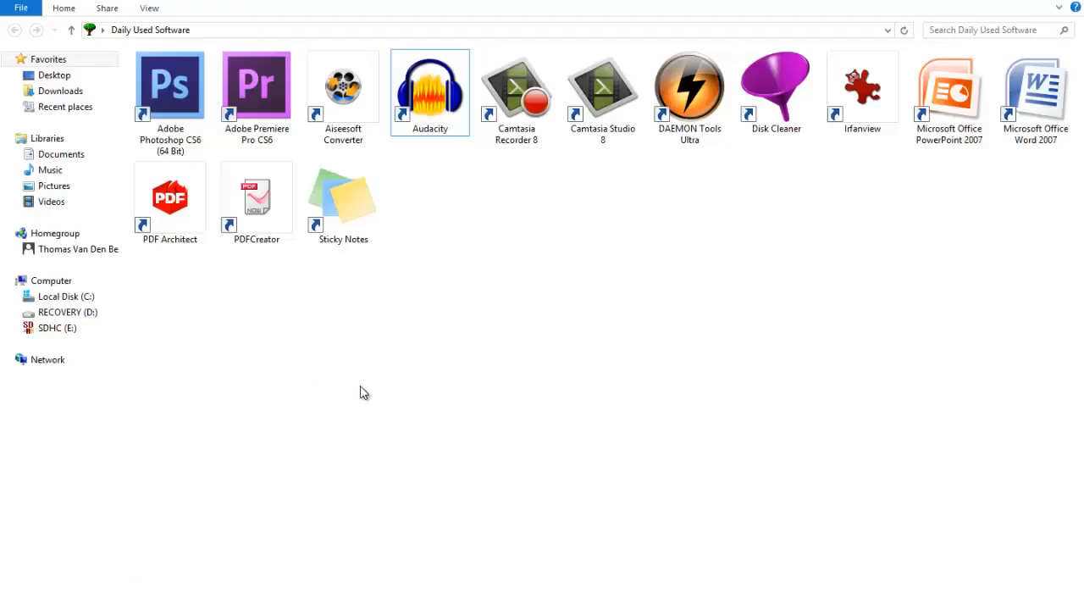
Launch Audacity again from the Daily Used Software folder.
key("Super")
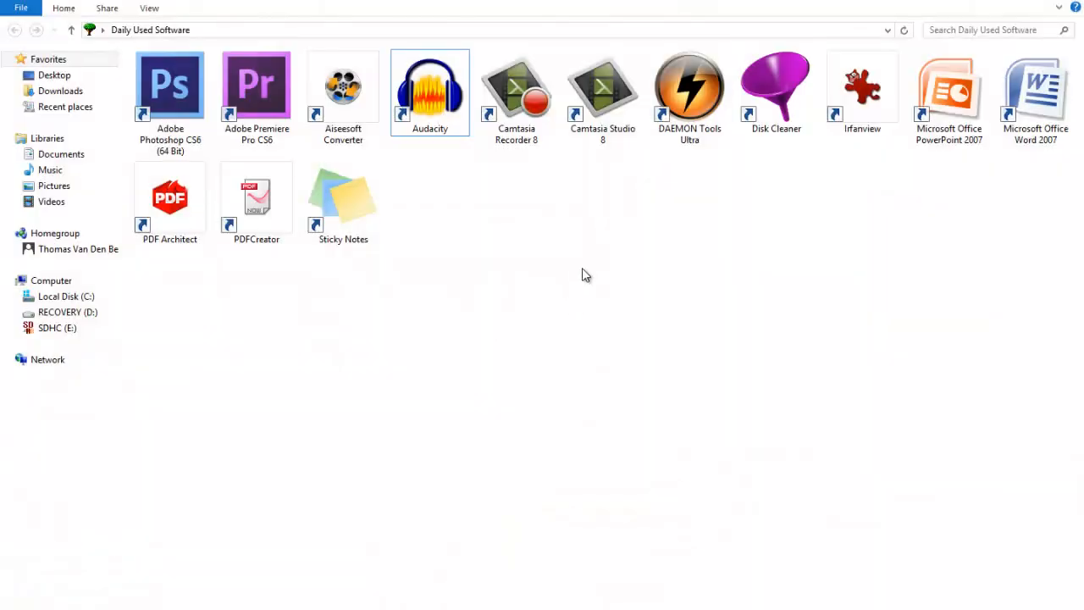
mouse_move(552, 308)
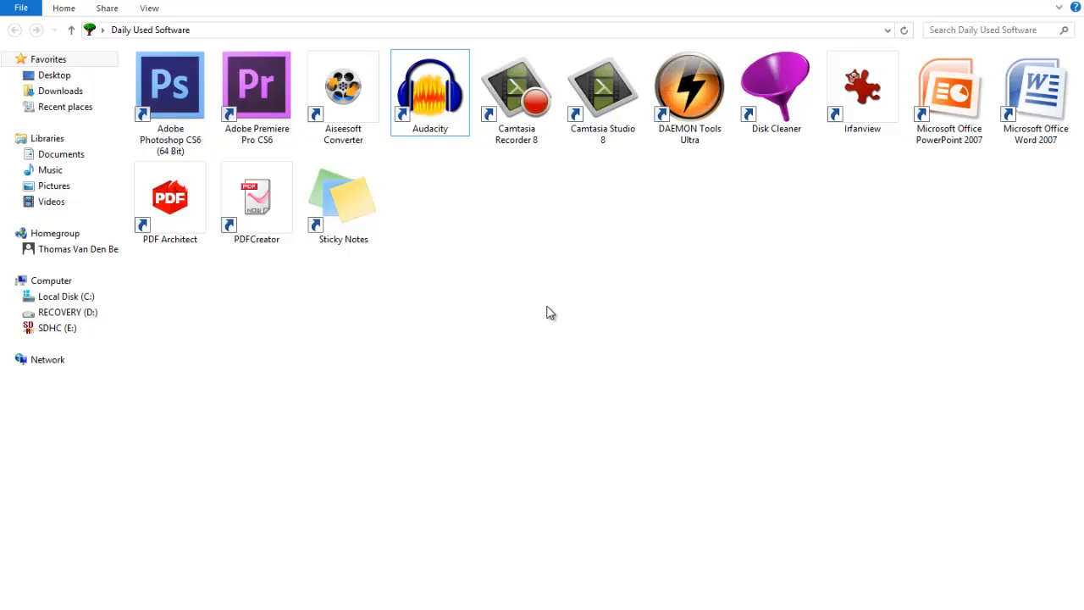
mouse_move(194, 559)
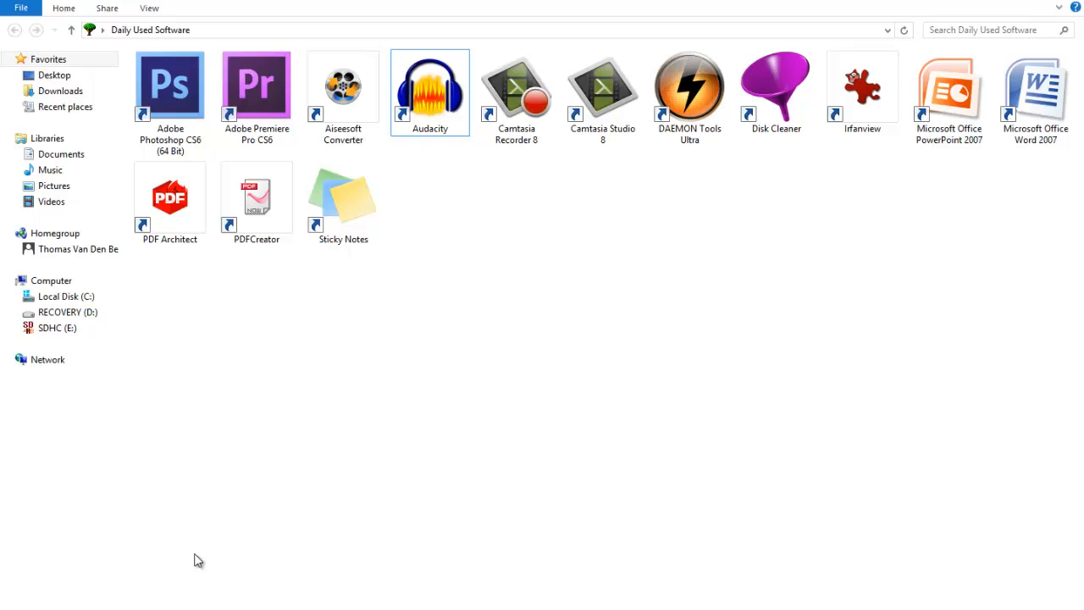
mouse_move(211, 559)
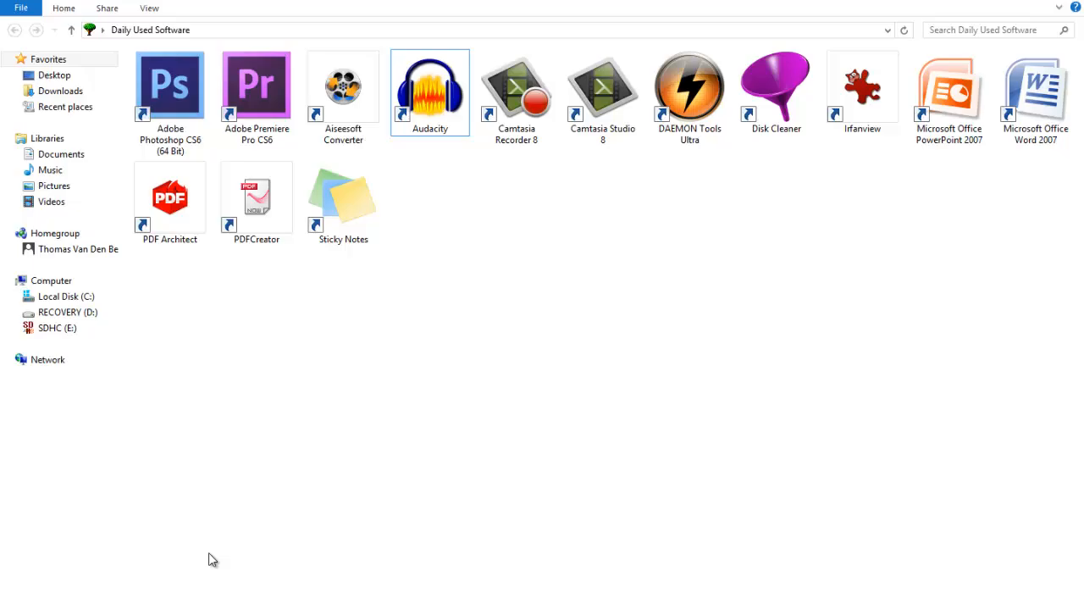
double_click(430, 84)
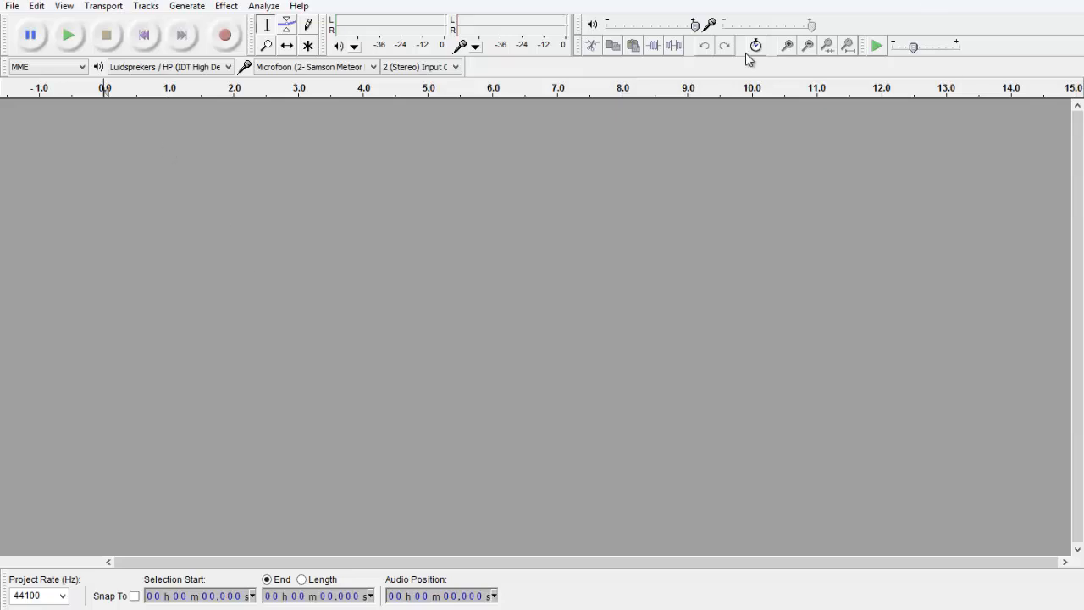
mouse_move(795, 218)
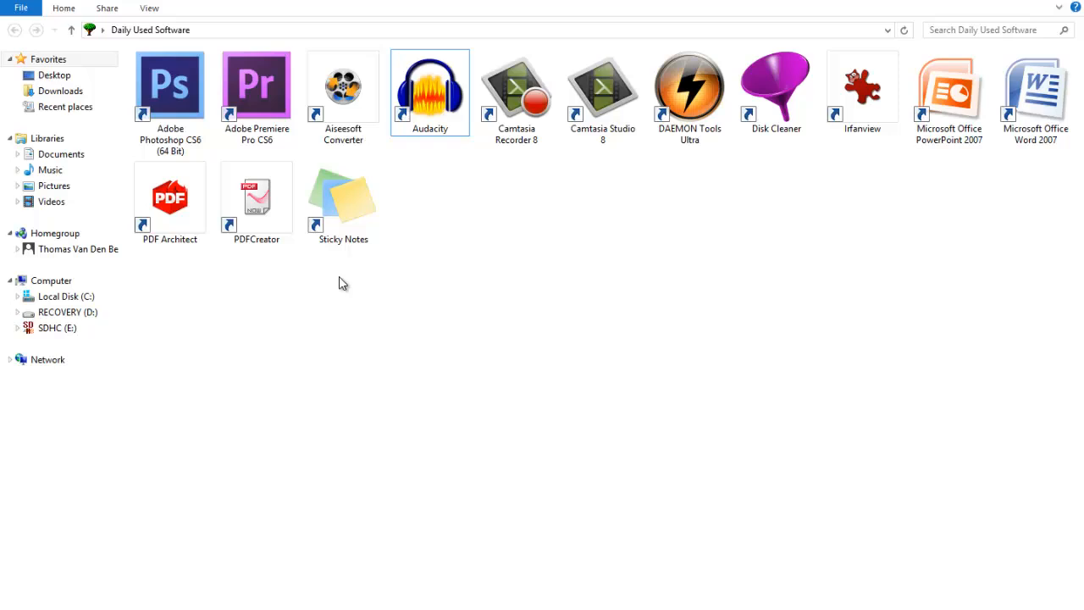
Select DAEMON Tools Ultra in the folder after Audacity closes.
left_click(687, 85)
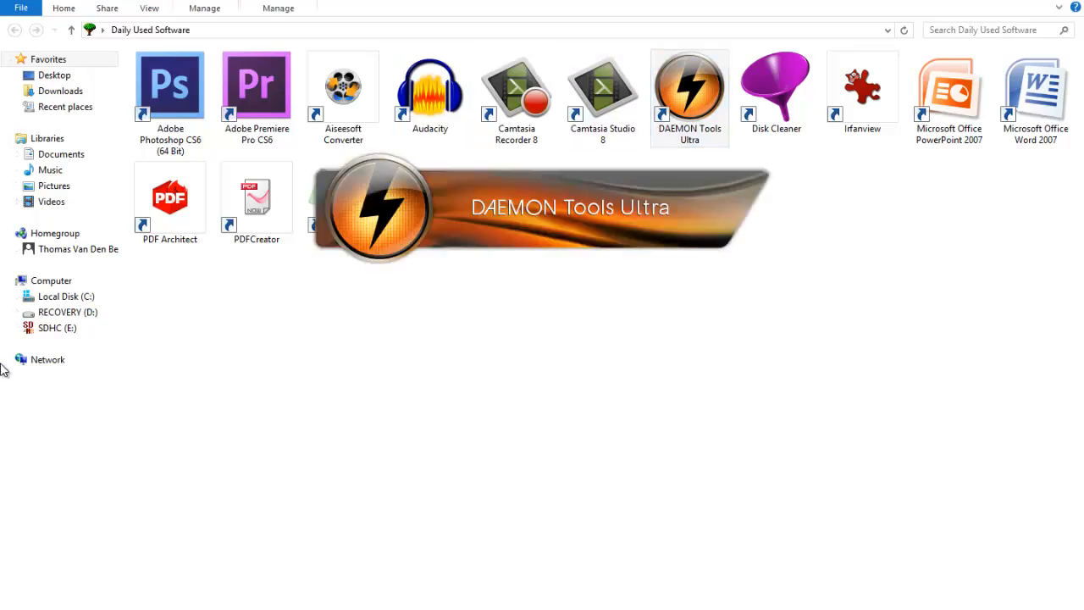
Launch DAEMON Tools Ultra, view its image catalog, then close it.
double_click(688, 85)
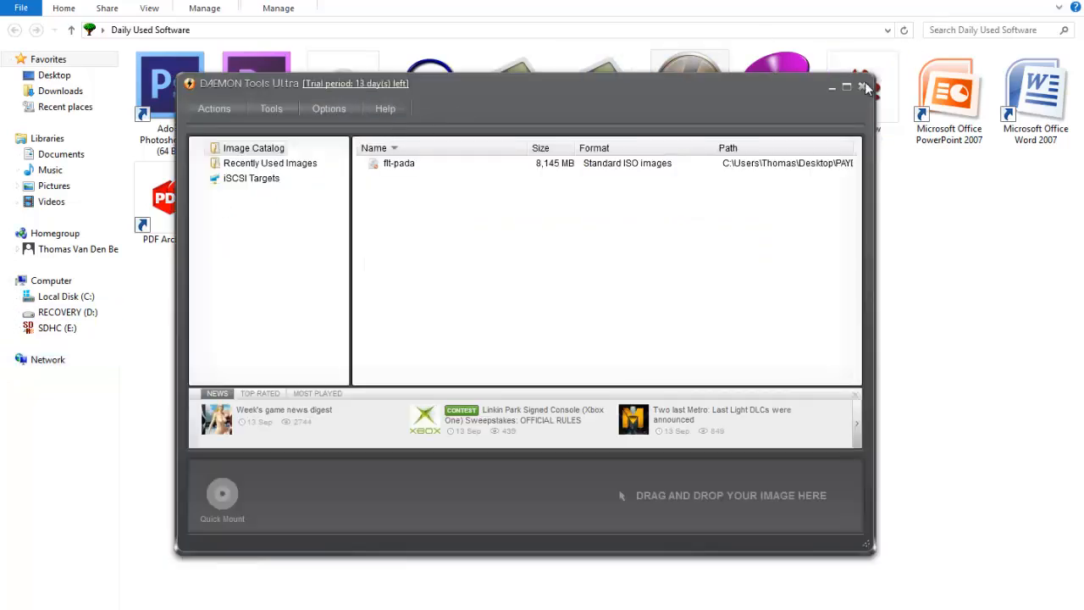
left_click(863, 88)
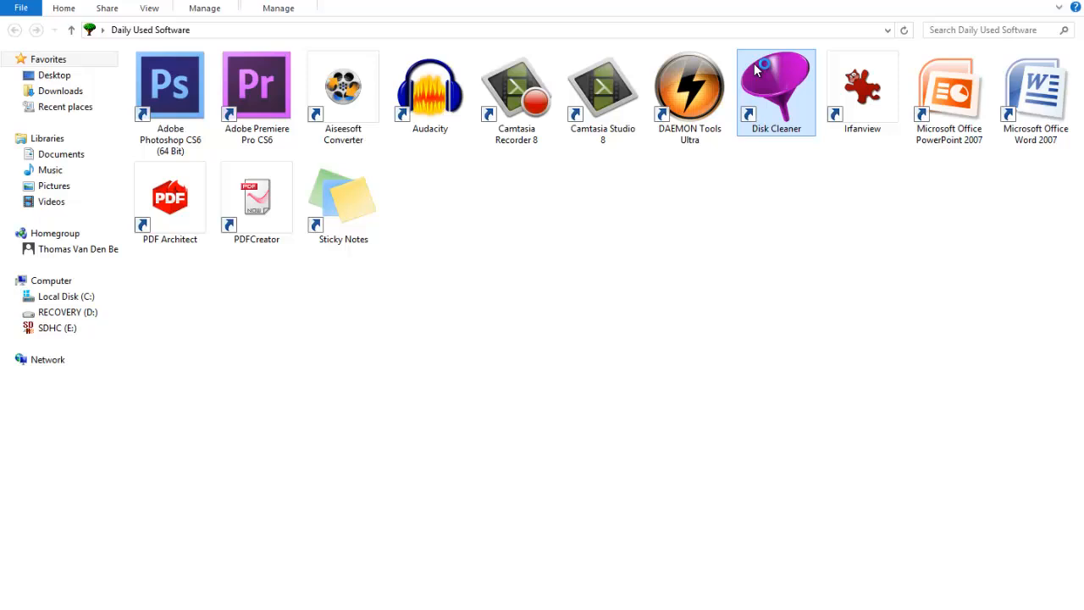
Launch Disk Cleaner, dismiss the Google Chrome running warning, and move its window lower right.
double_click(776, 85)
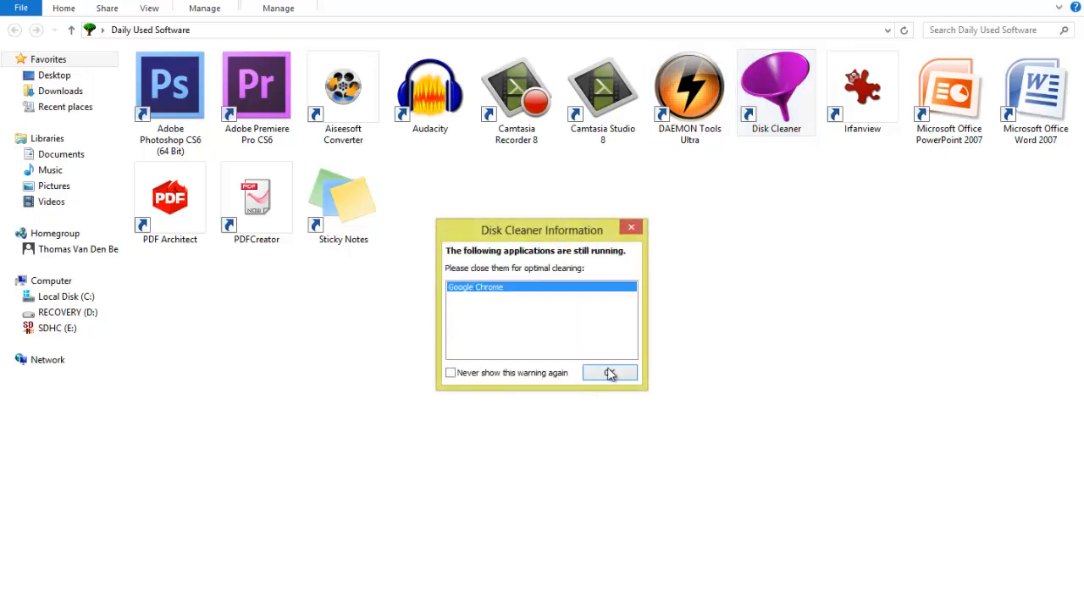
left_click(610, 372)
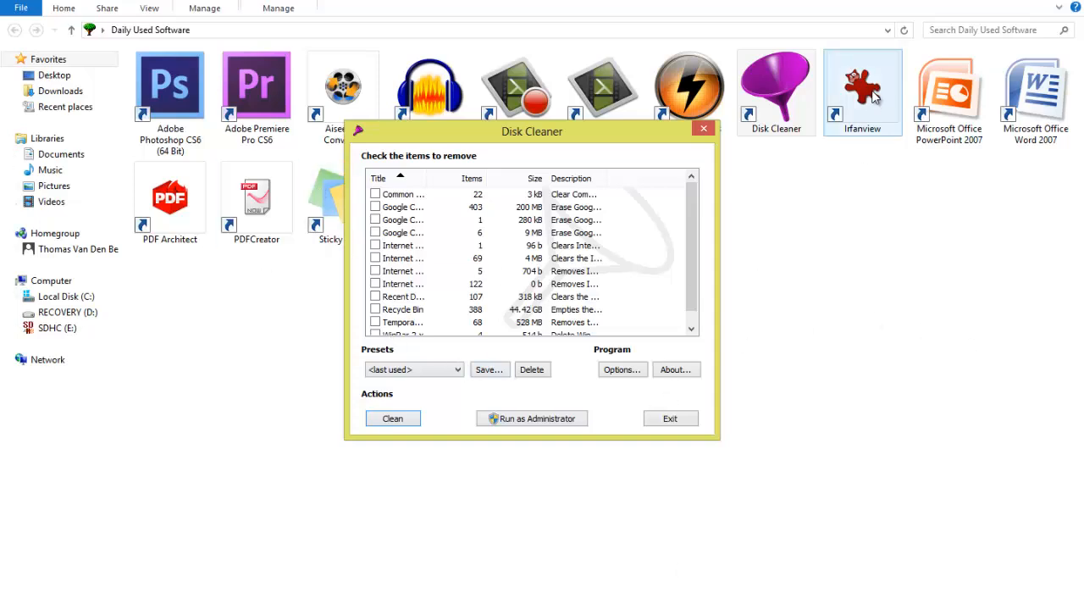
mouse_move(744, 118)
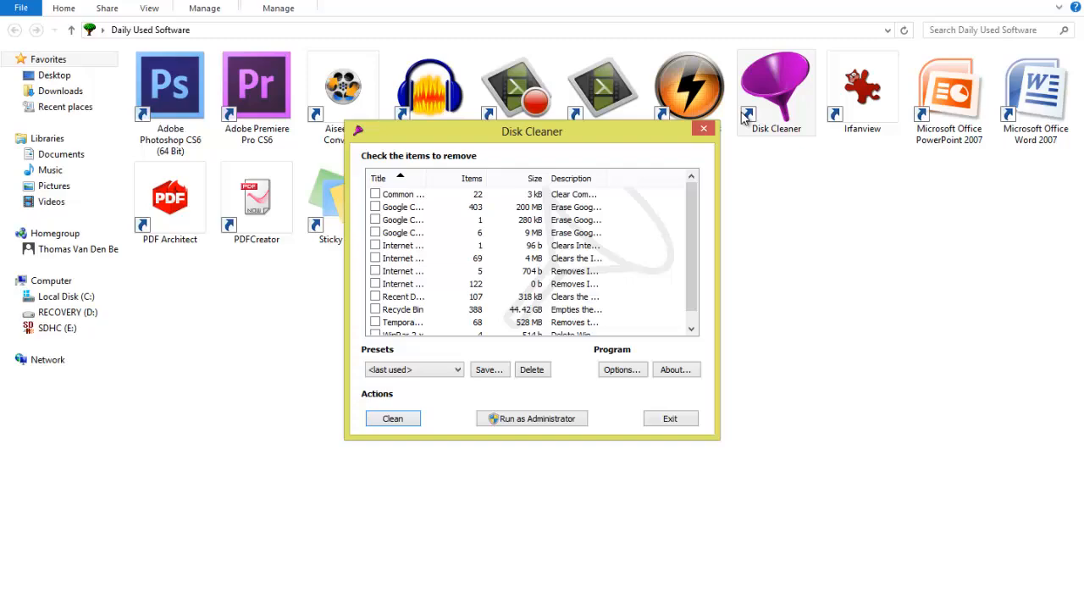
left_click_drag(531, 132, 586, 159)
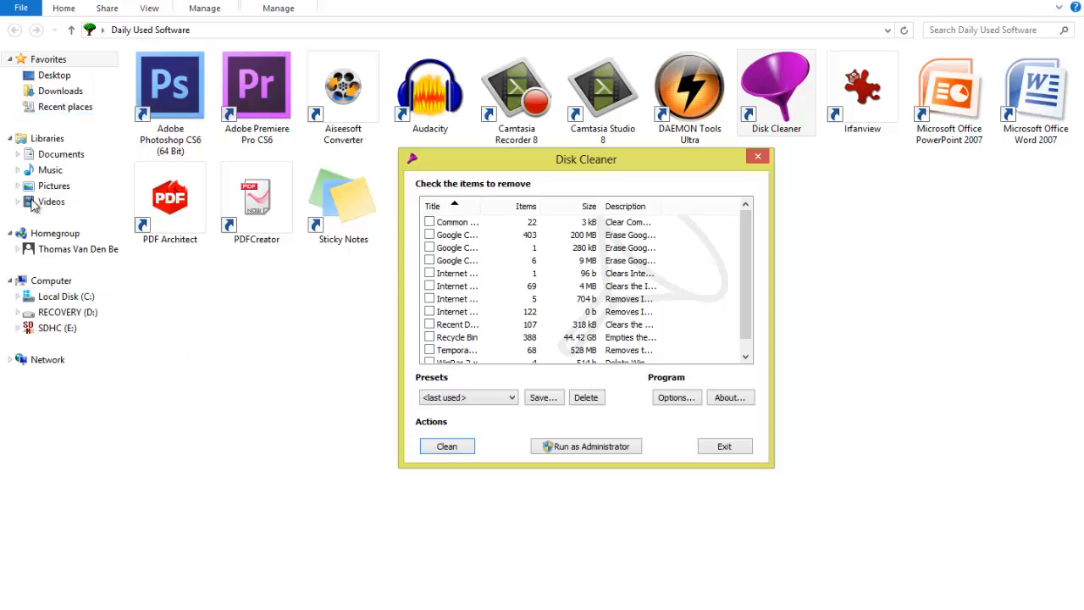
Run a clean with the current items, reporting 0 b cleaned in 0 items, then close the results.
scroll("down", 3)
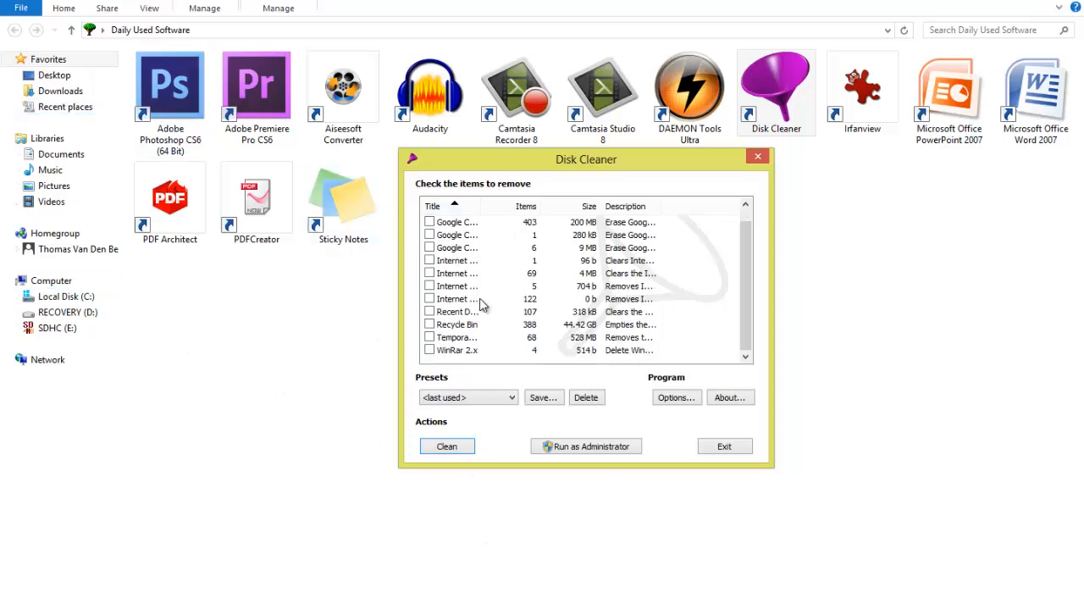
left_click(447, 446)
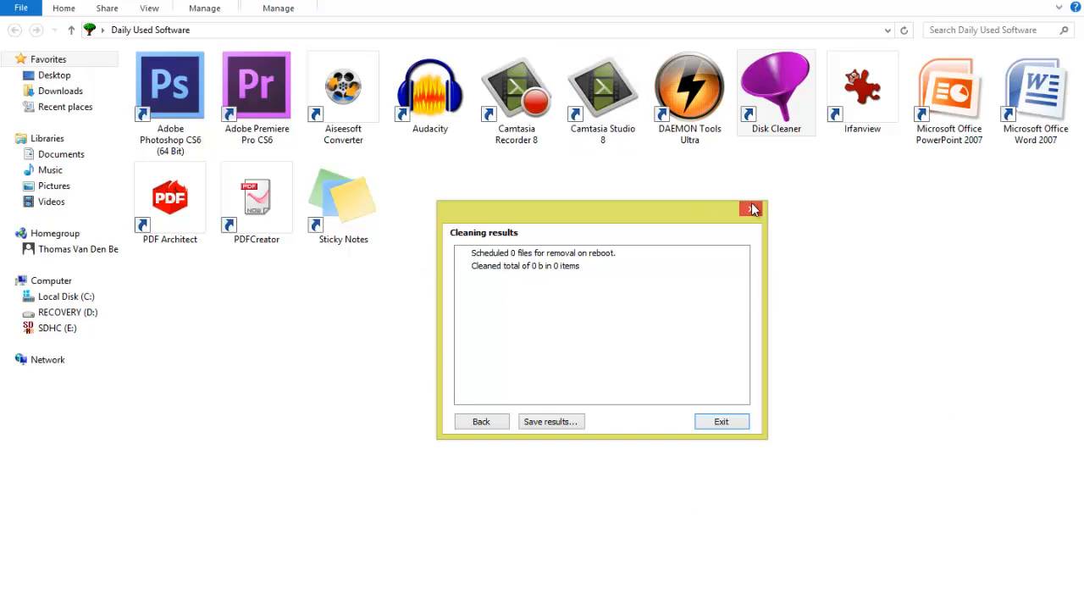
left_click(752, 210)
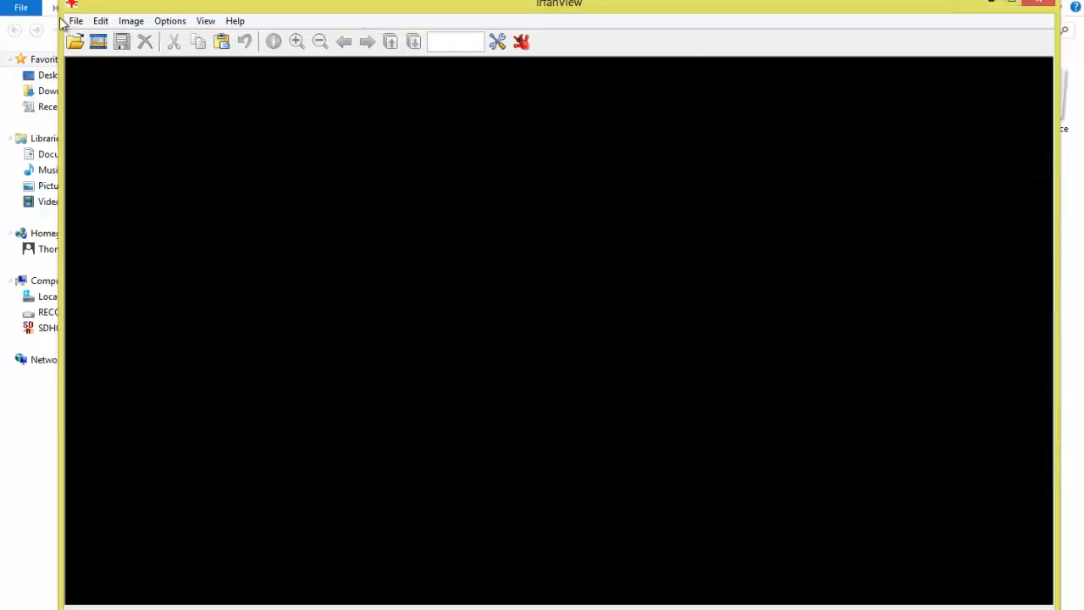
Browse IrfanView's Help menu, dismiss it, and close the empty viewer.
left_click(234, 21)
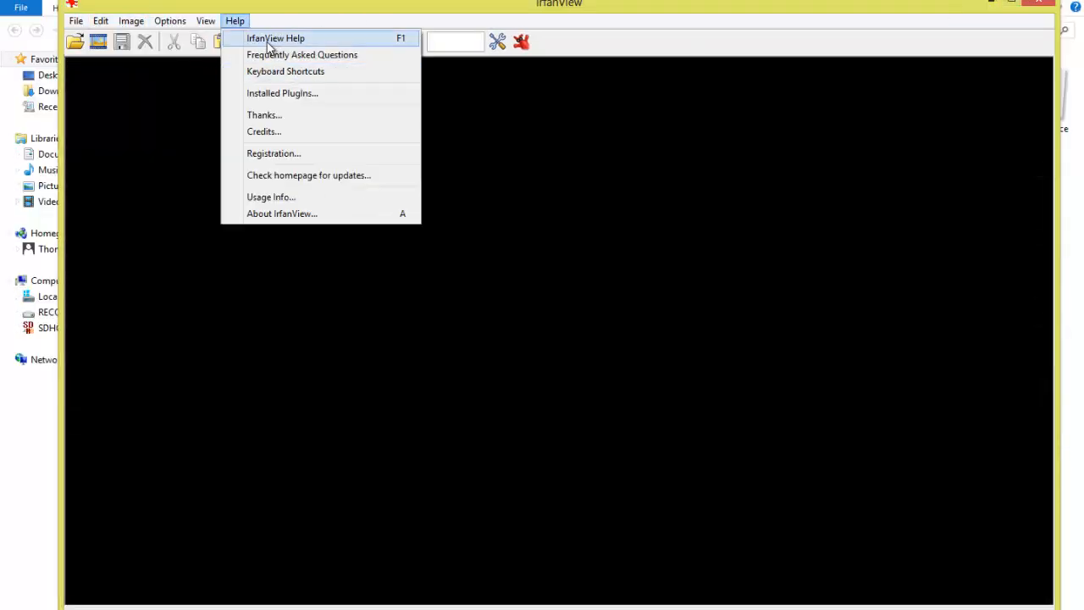
left_click(76, 20)
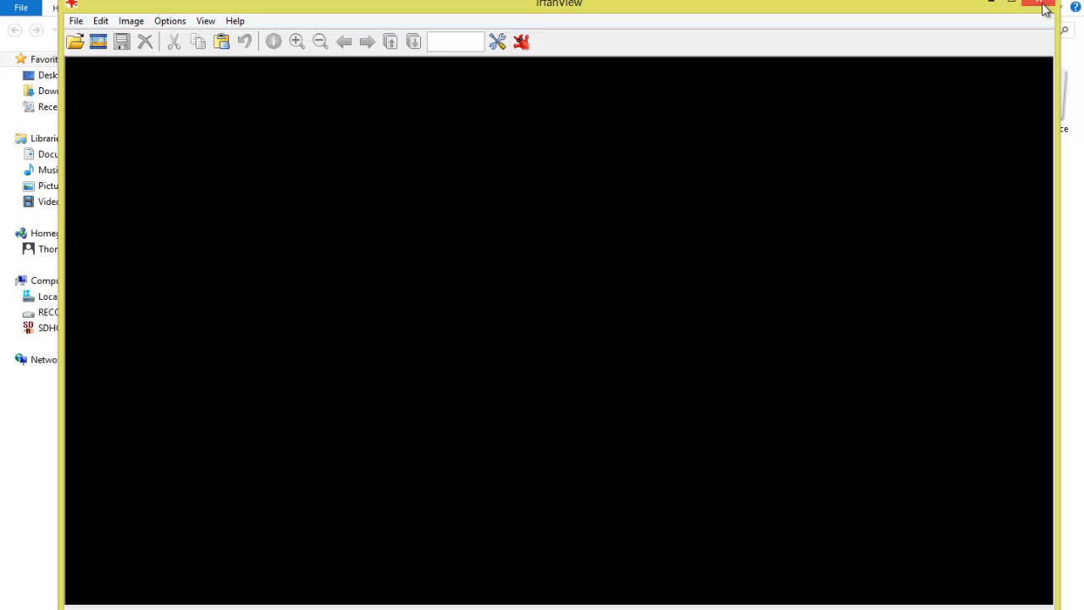
left_click(1045, 7)
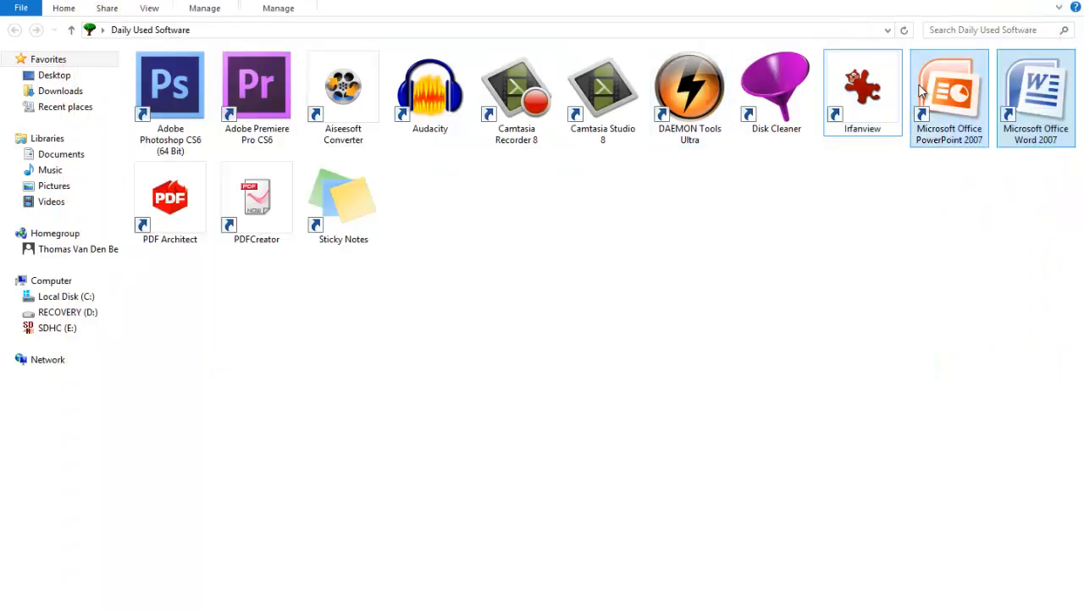
left_click(572, 508)
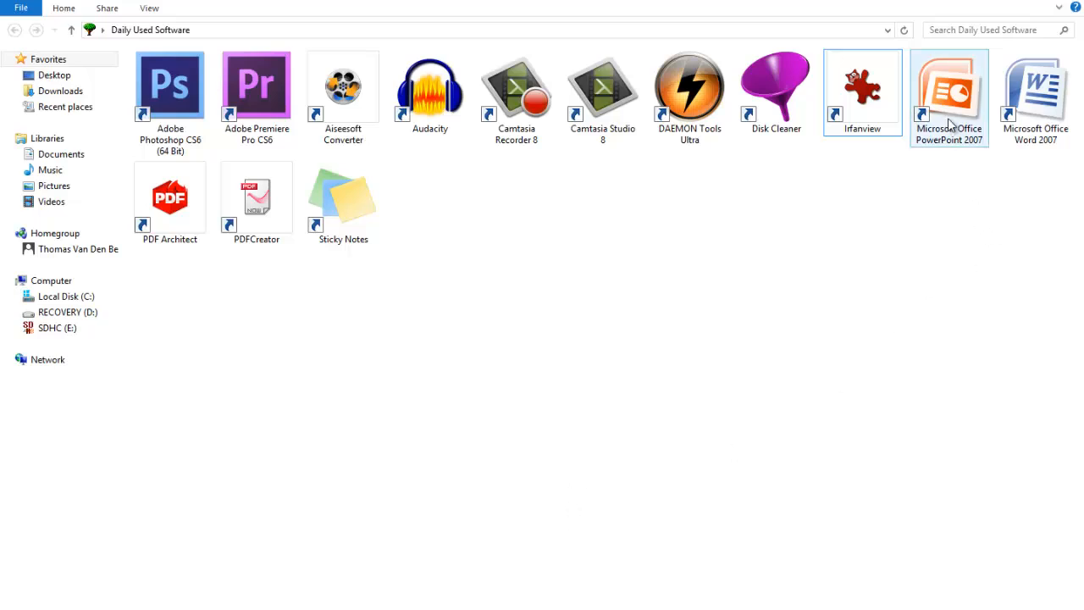
left_click(1033, 85)
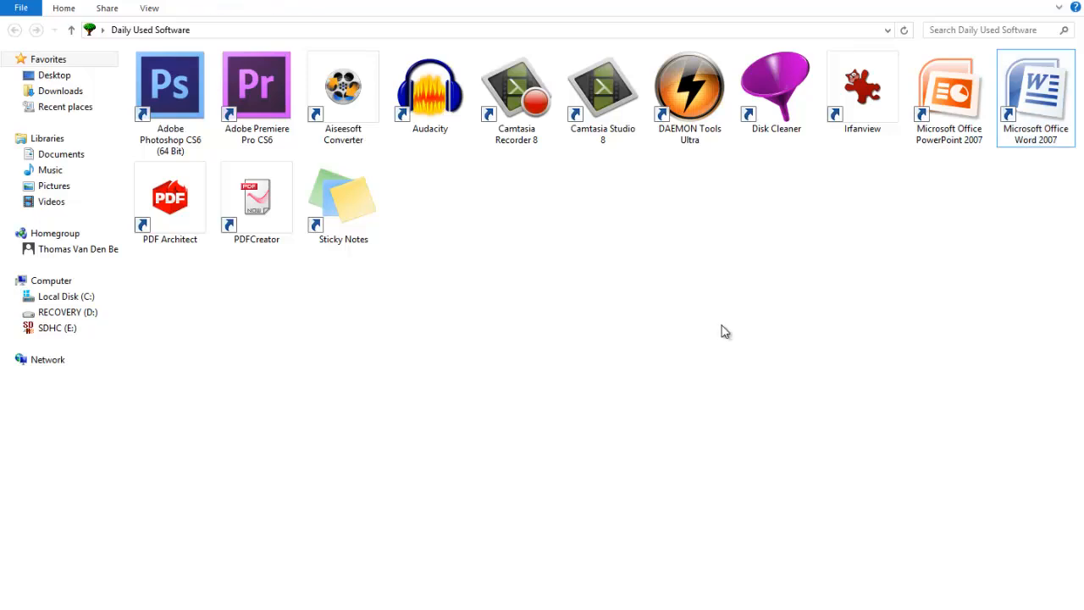
mouse_move(721, 336)
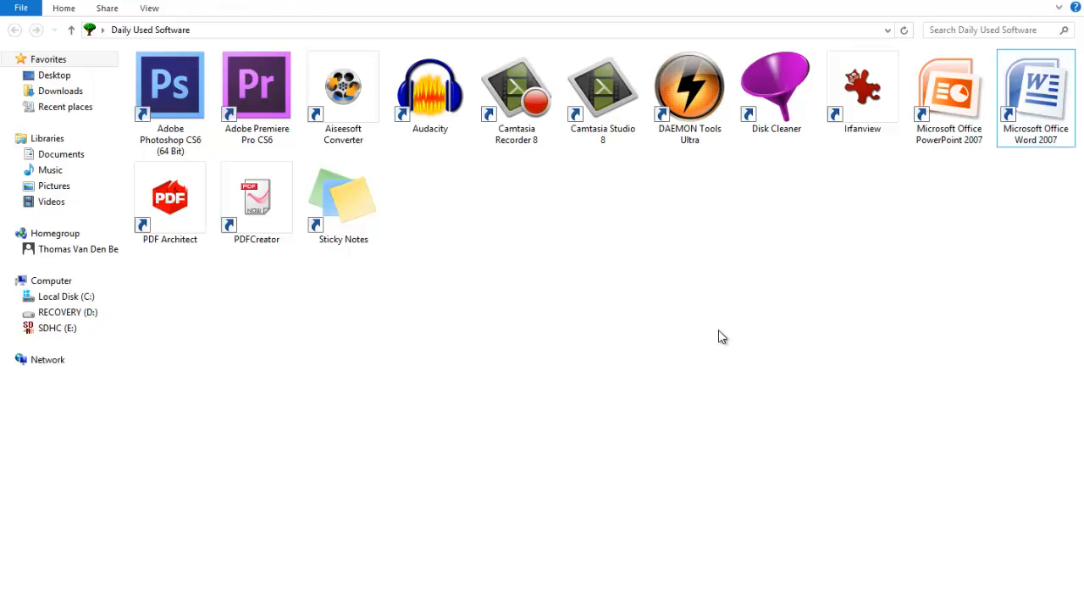
mouse_move(735, 217)
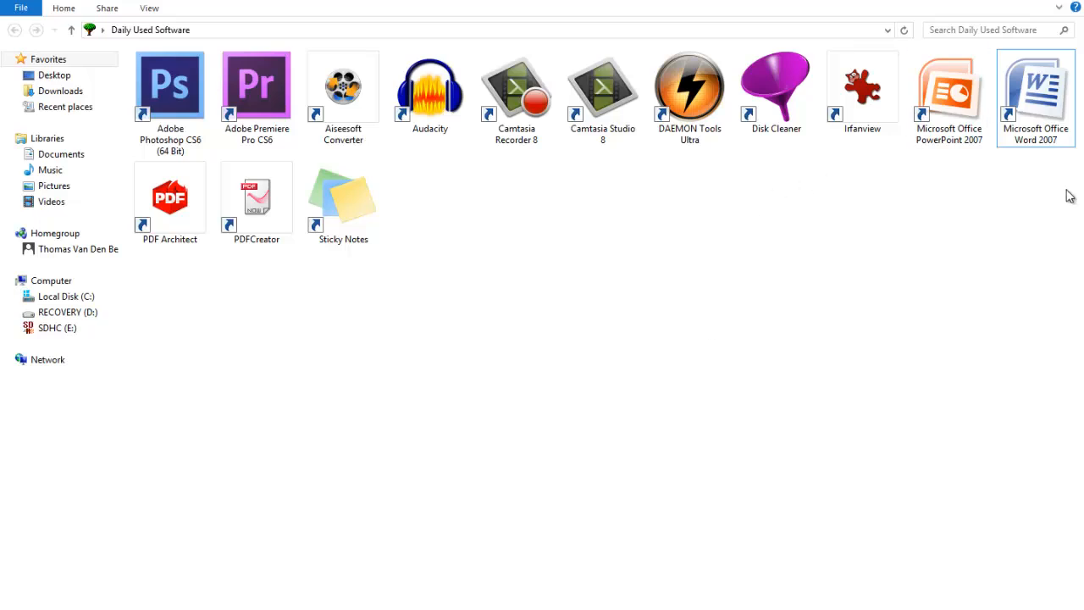
left_click(948, 84)
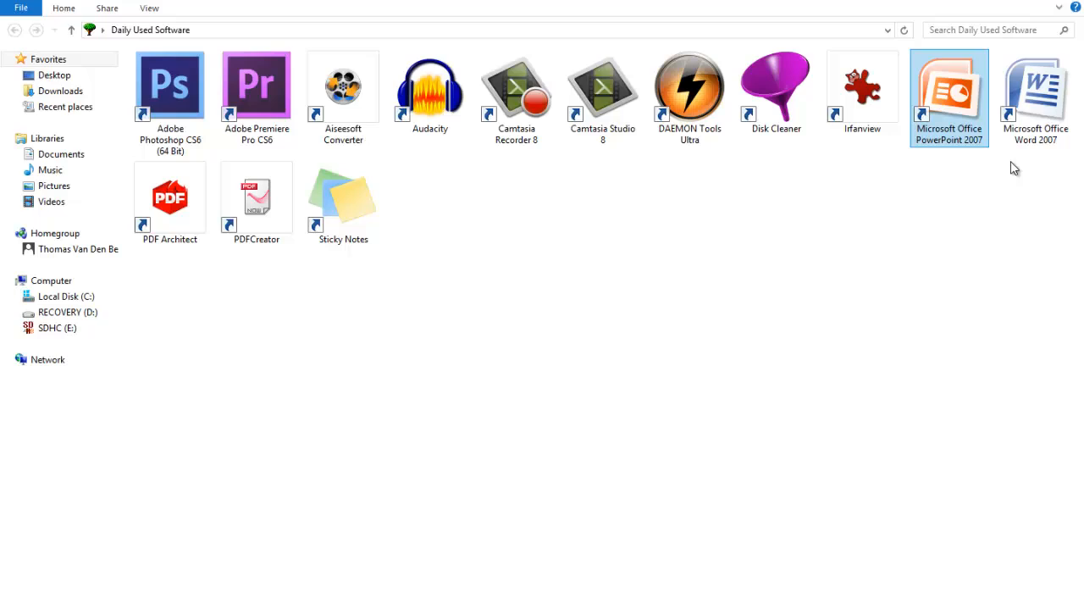
left_click(342, 204)
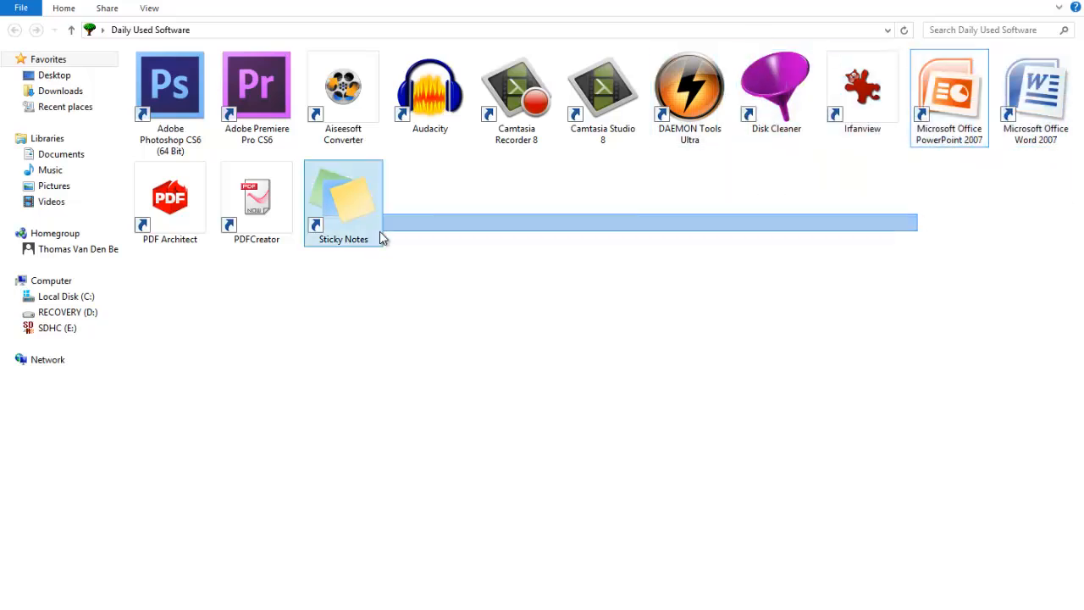
left_click(278, 283)
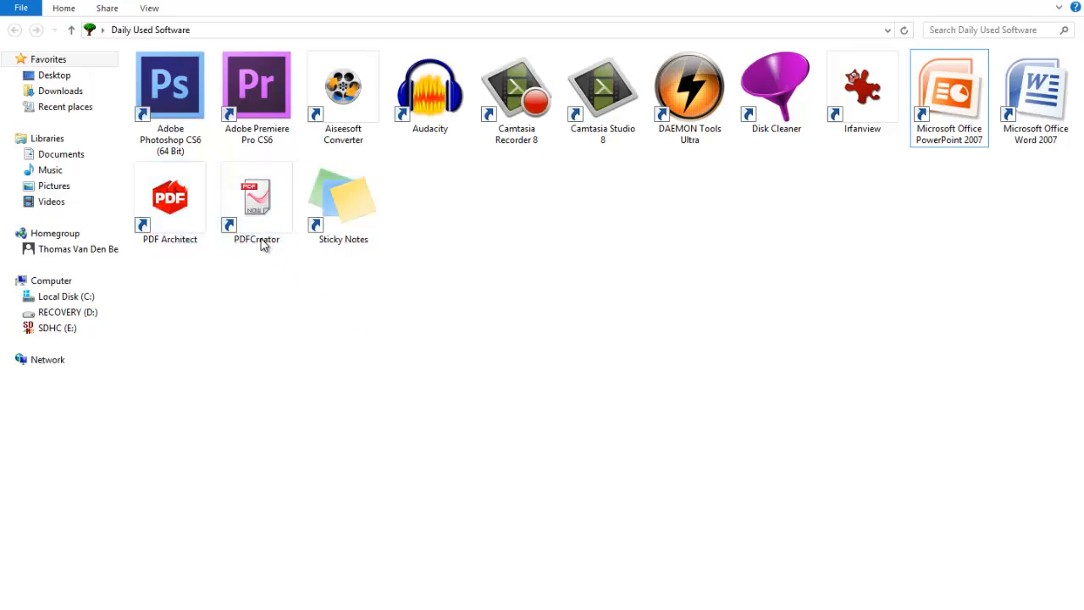
left_click(170, 203)
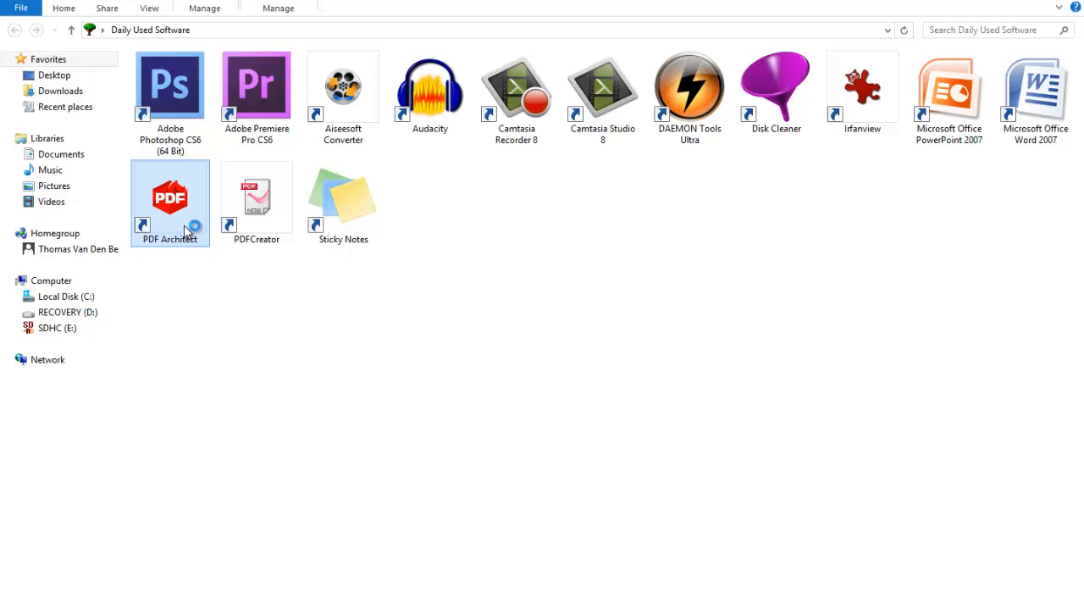
mouse_move(172, 204)
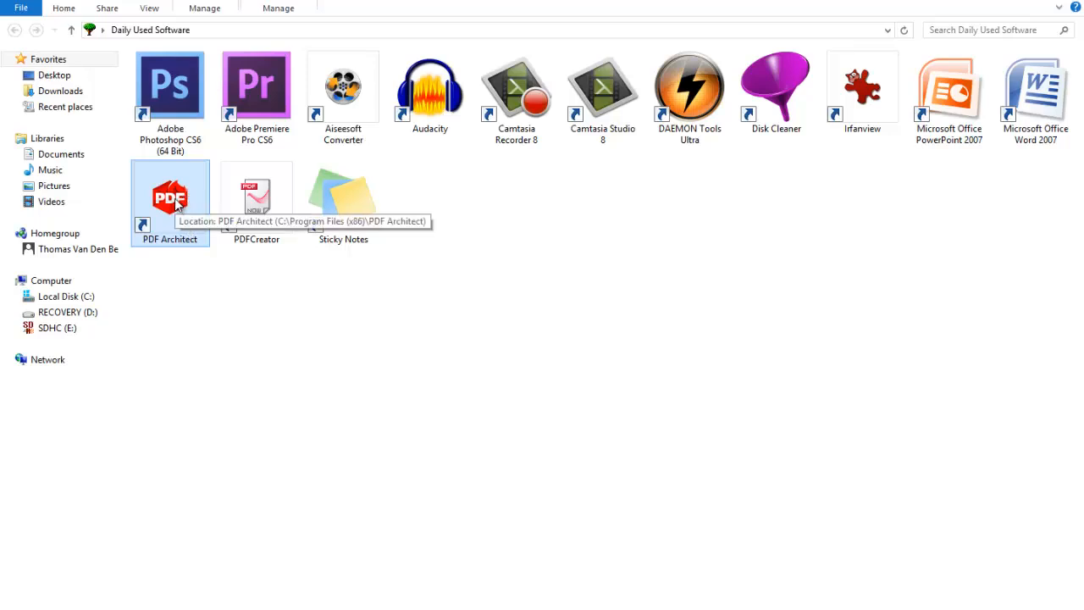
double_click(169, 200)
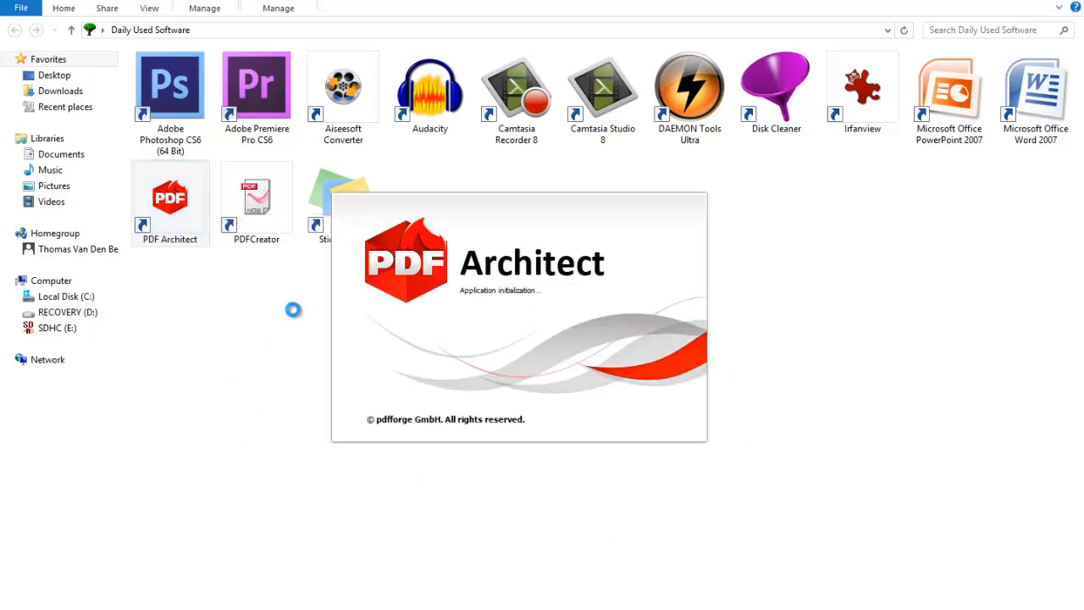
mouse_move(525, 408)
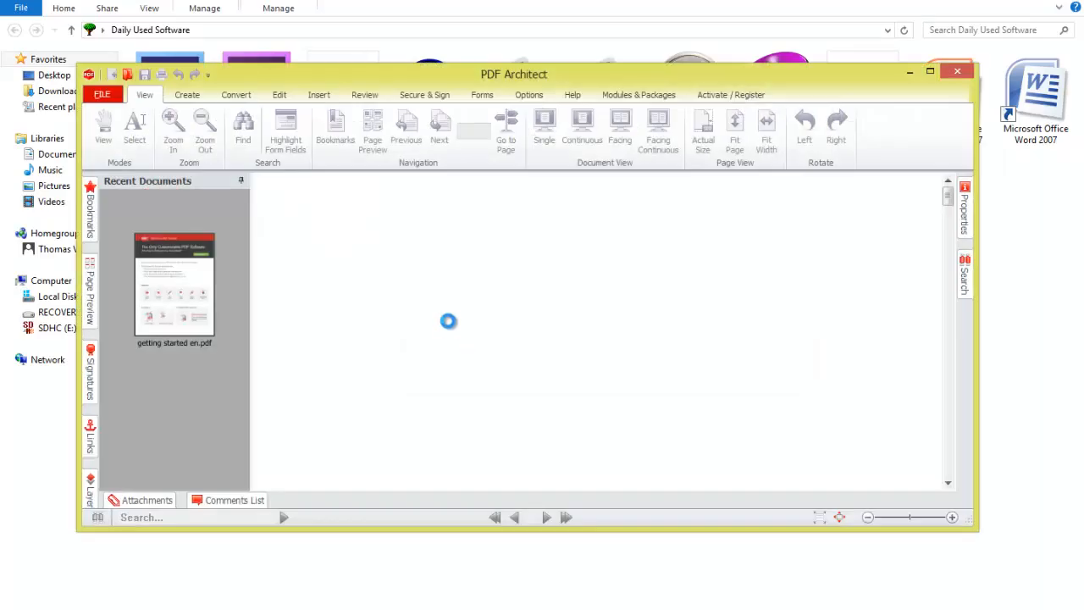
left_click(956, 72)
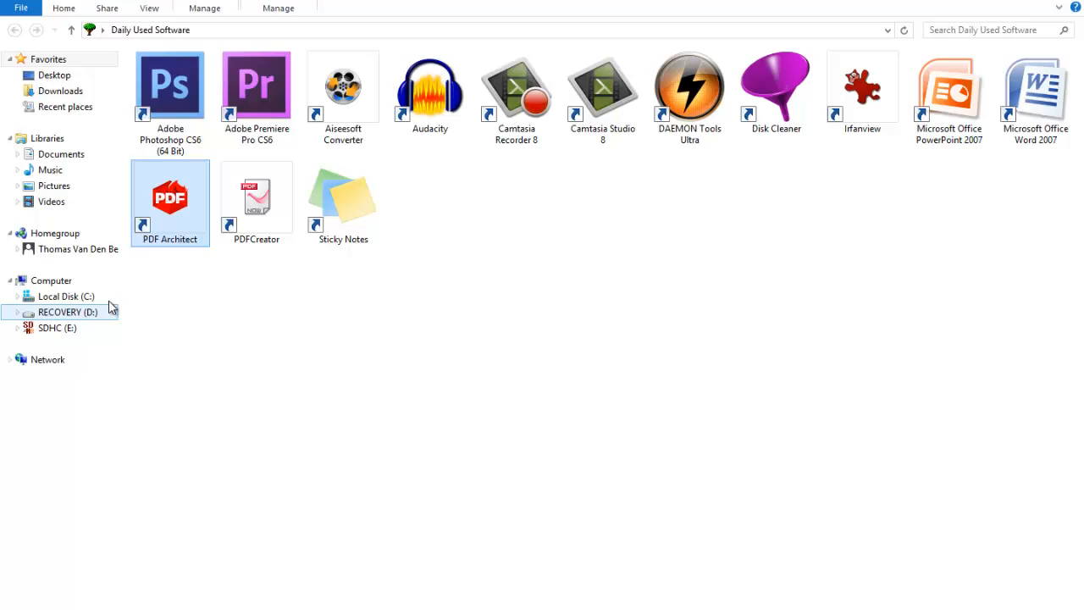
double_click(255, 199)
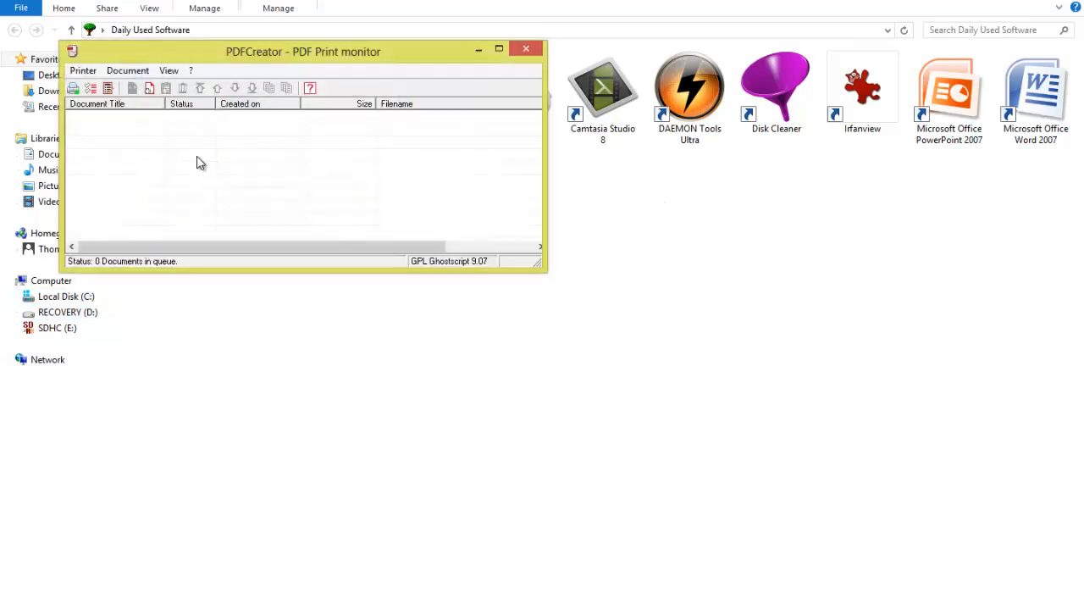
mouse_move(485, 112)
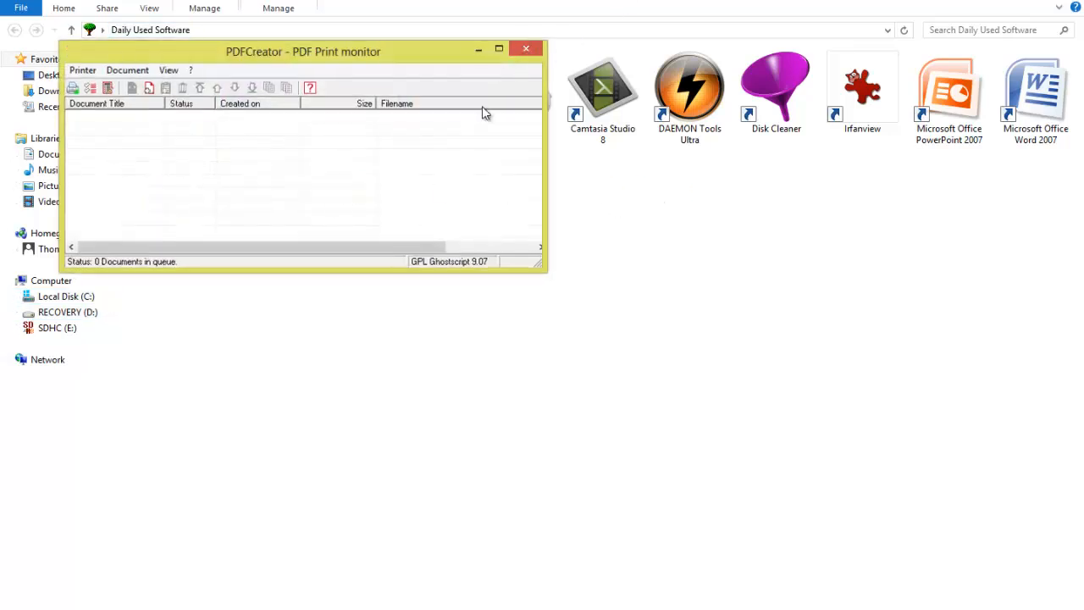
left_click(525, 47)
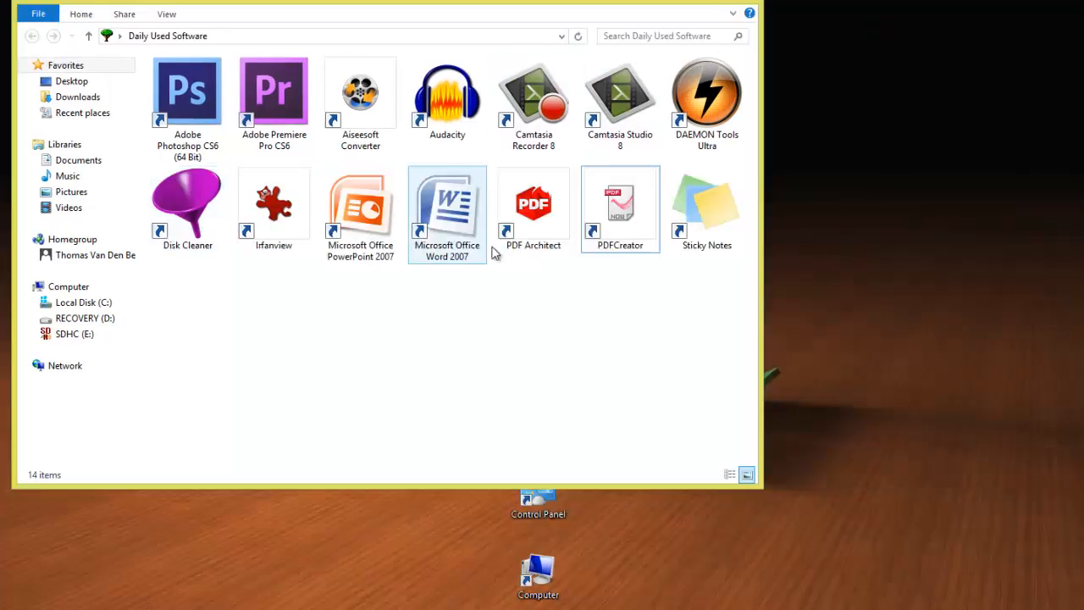
left_click(704, 206)
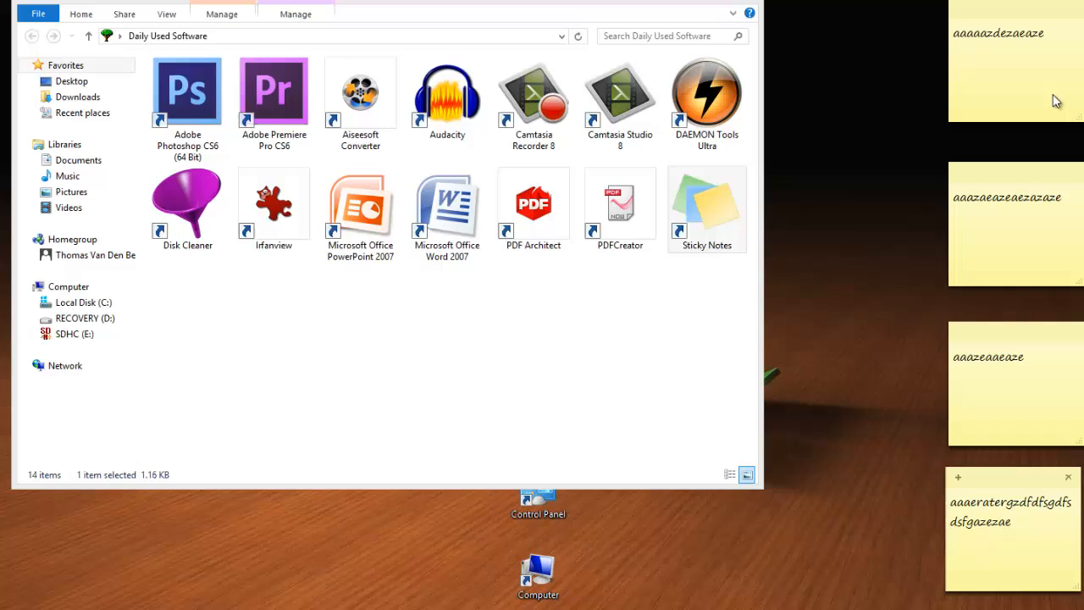
triple_click(1007, 197)
type("a")
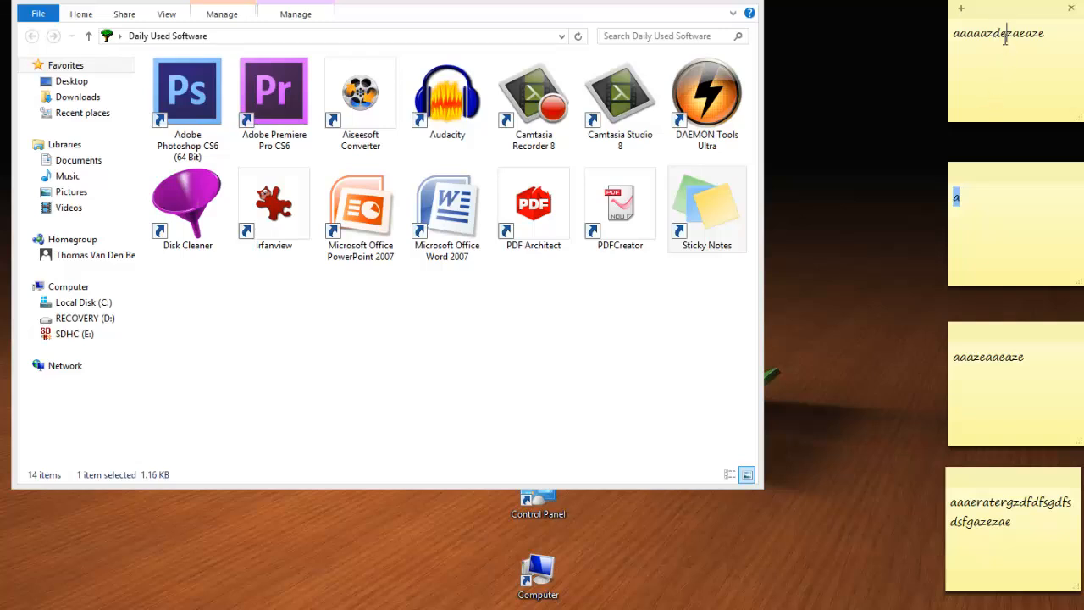
triple_click(997, 32)
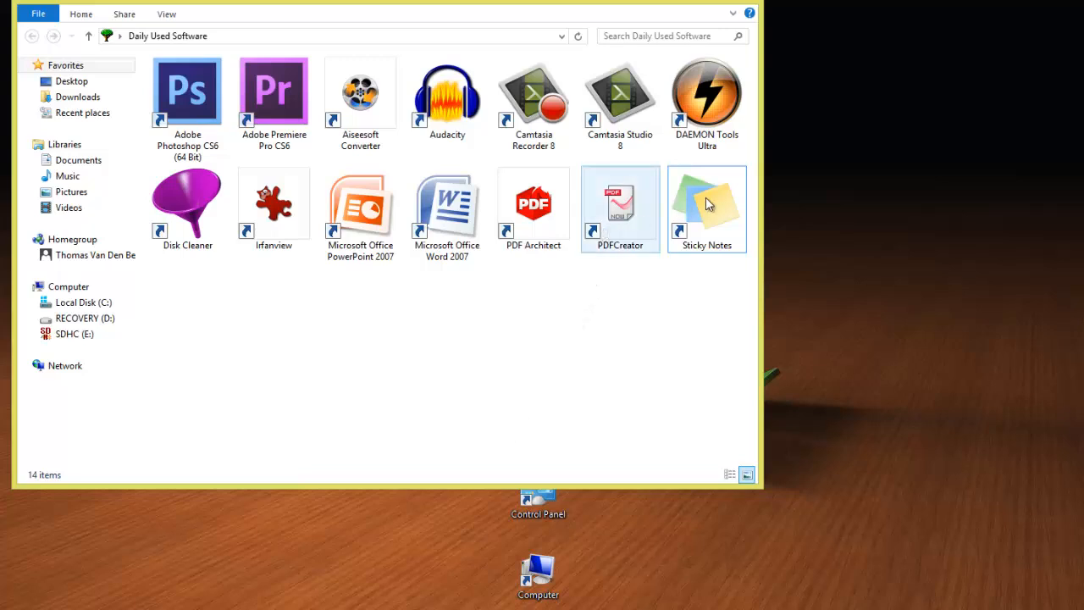
Close the Daily Used Software folder window, leaving the desktop and its icons showing.
left_click(706, 208)
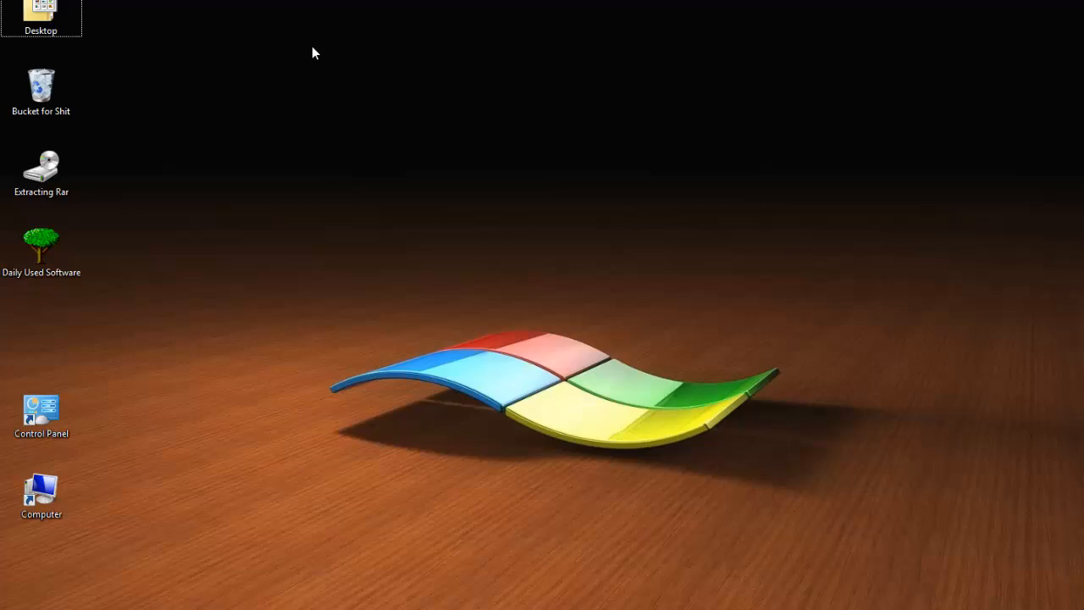
left_click(41, 173)
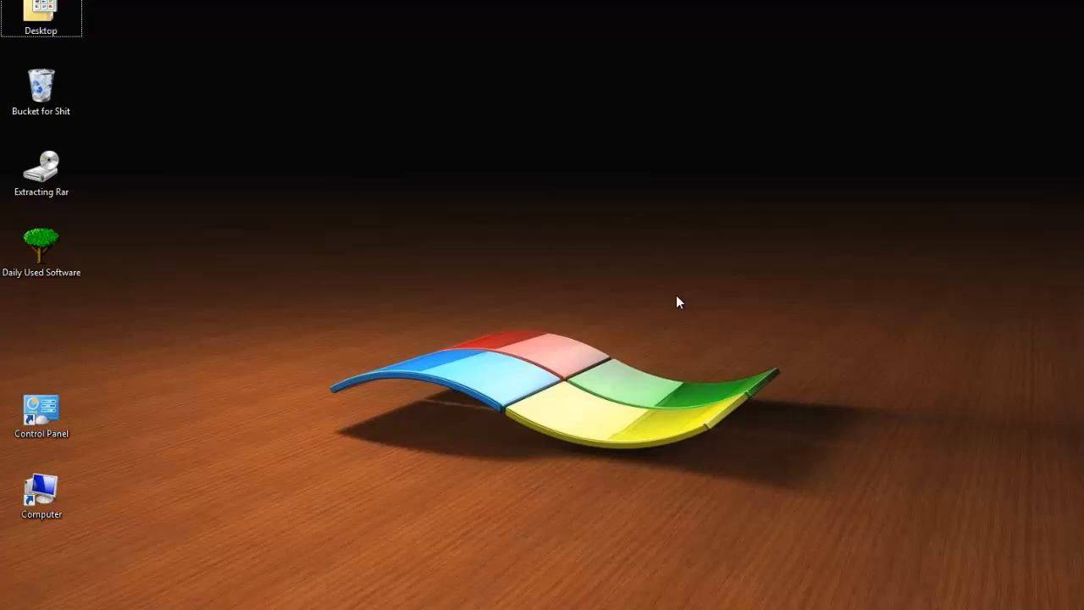
mouse_move(559, 256)
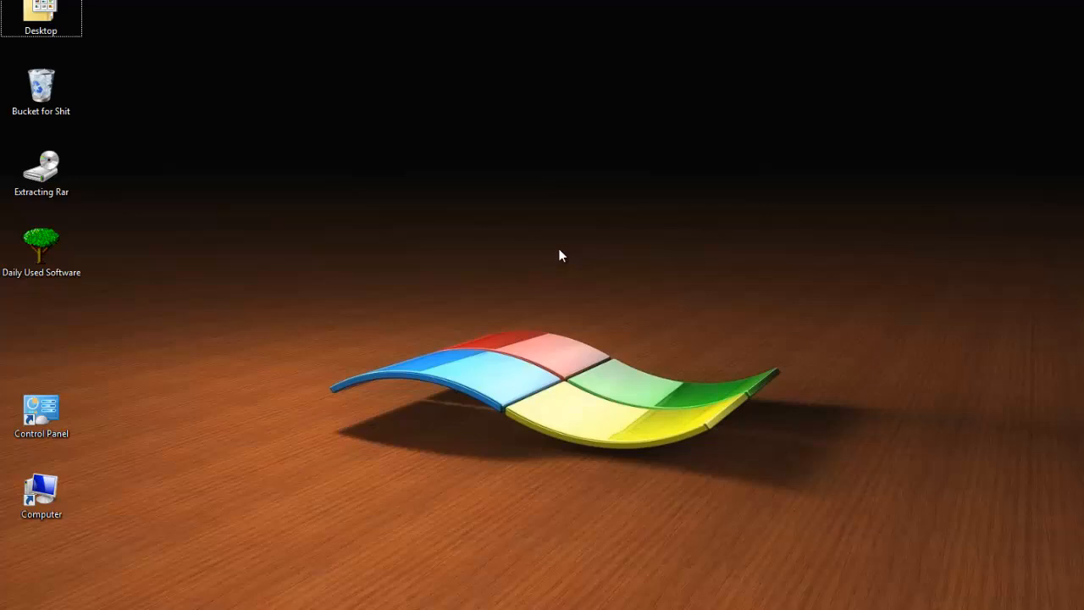
mouse_move(533, 234)
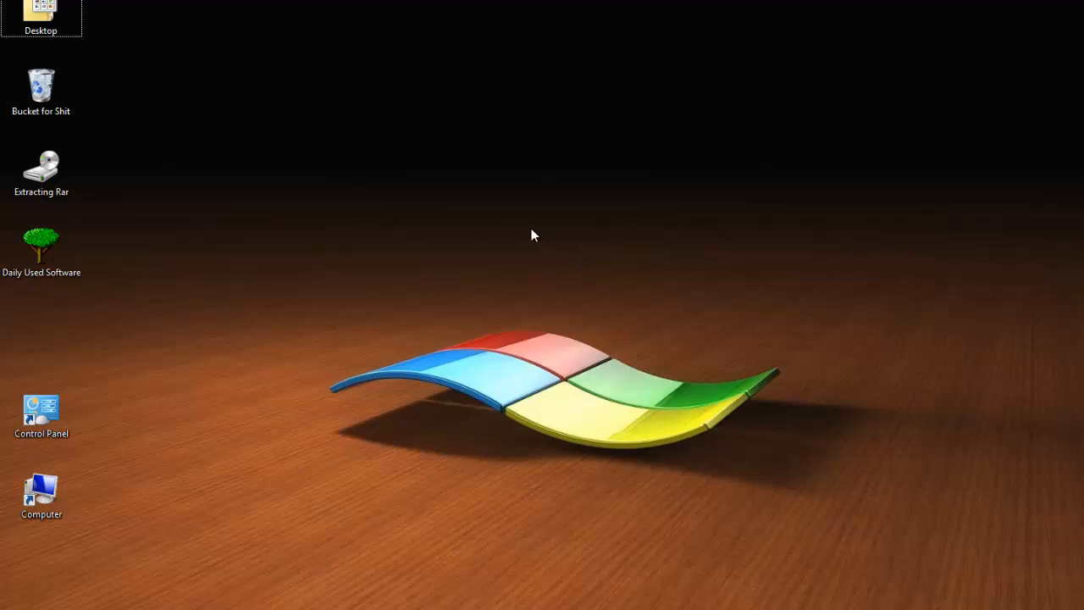
mouse_move(450, 287)
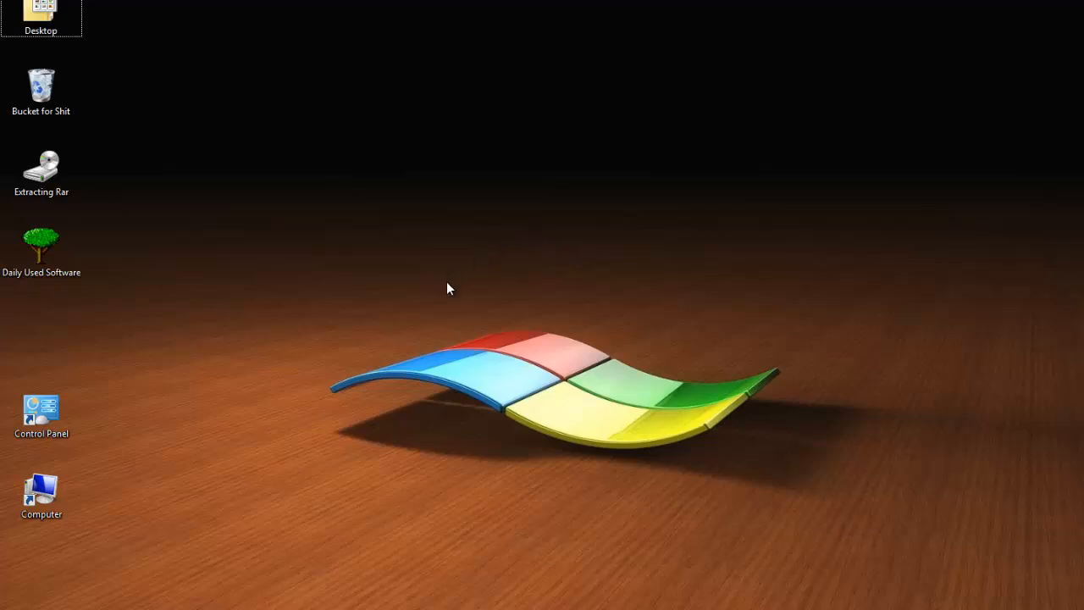
mouse_move(399, 396)
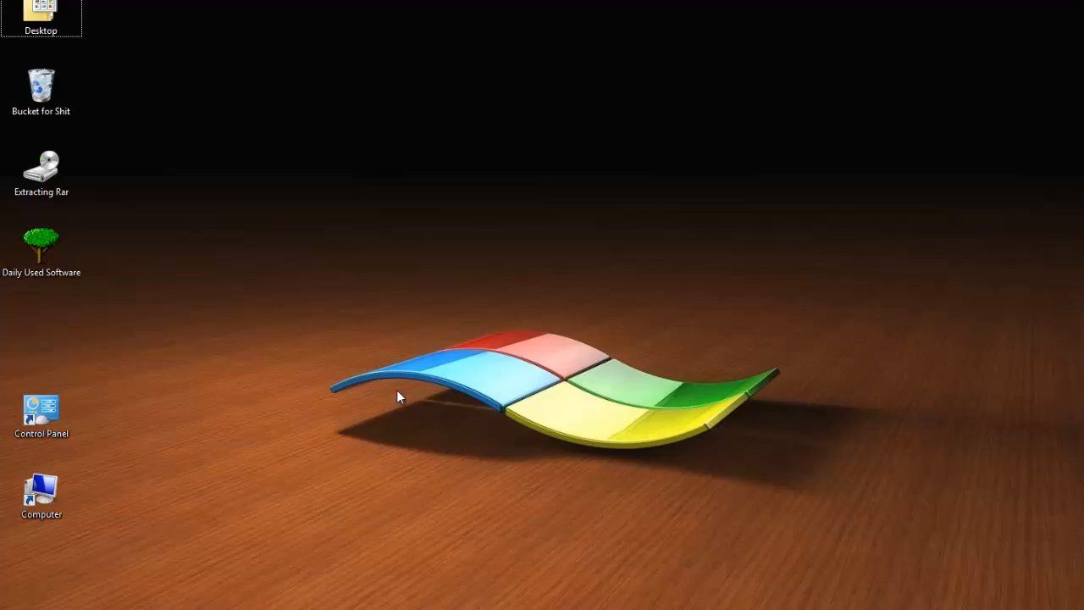